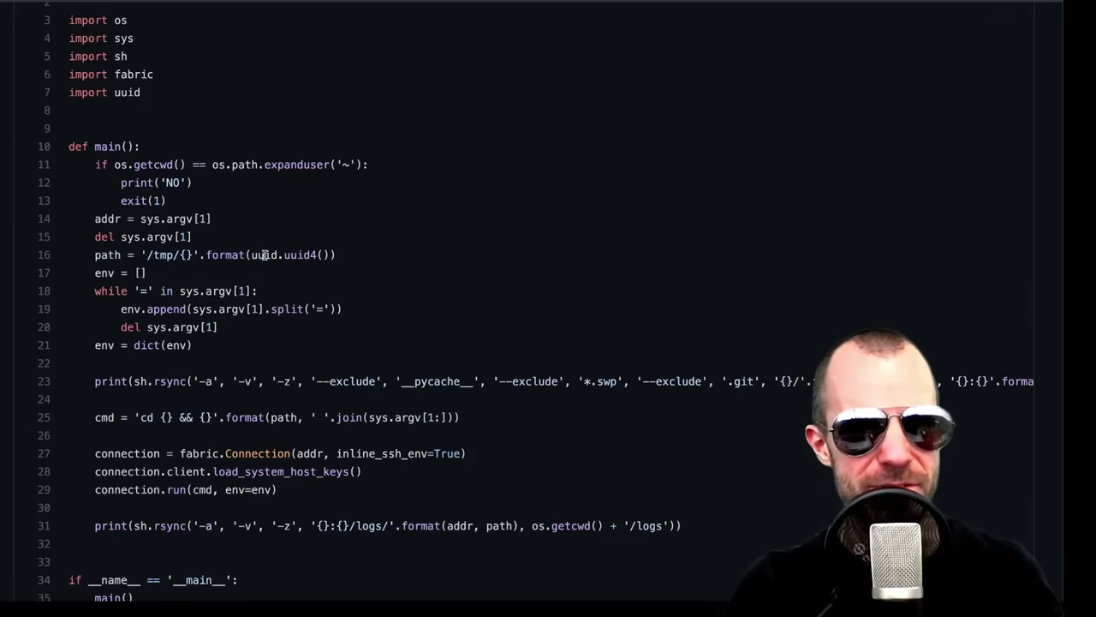
Scroll up to review the deployment script's home-directory check before leaving it
scroll("up", 3)
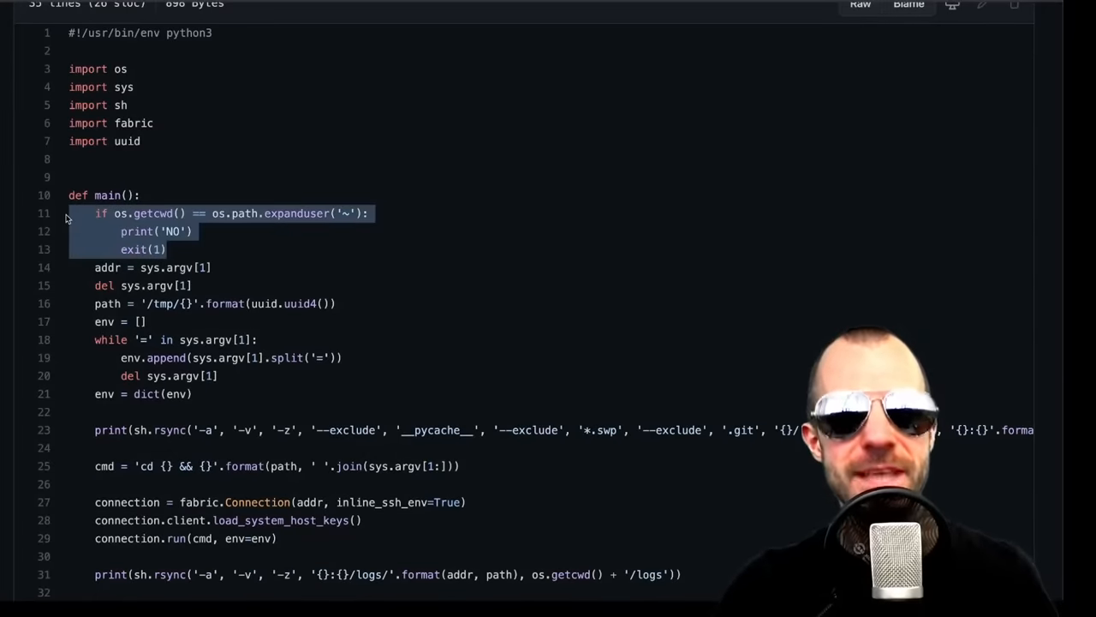
mouse_move(308, 120)
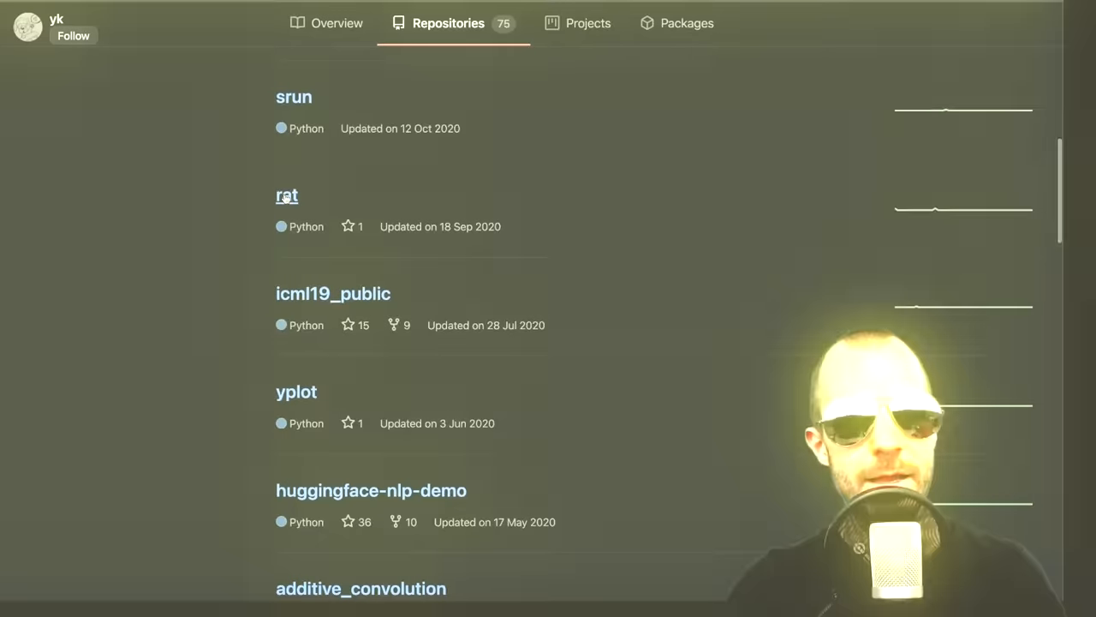
Navigate into the rat repository's rat package and open worker.py
left_click(288, 195)
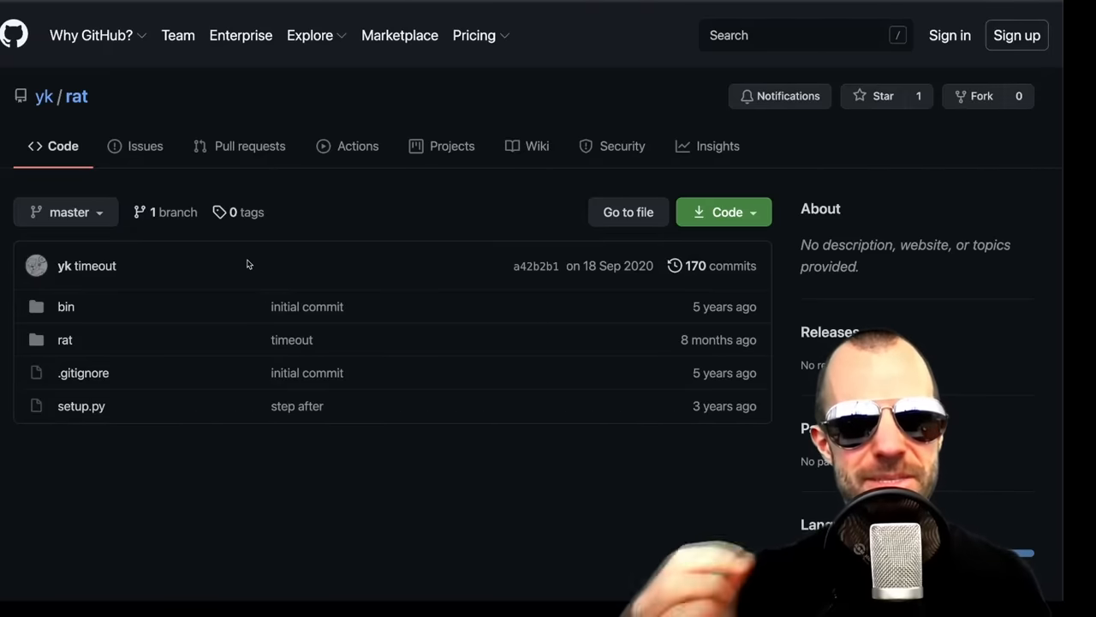
left_click(65, 339)
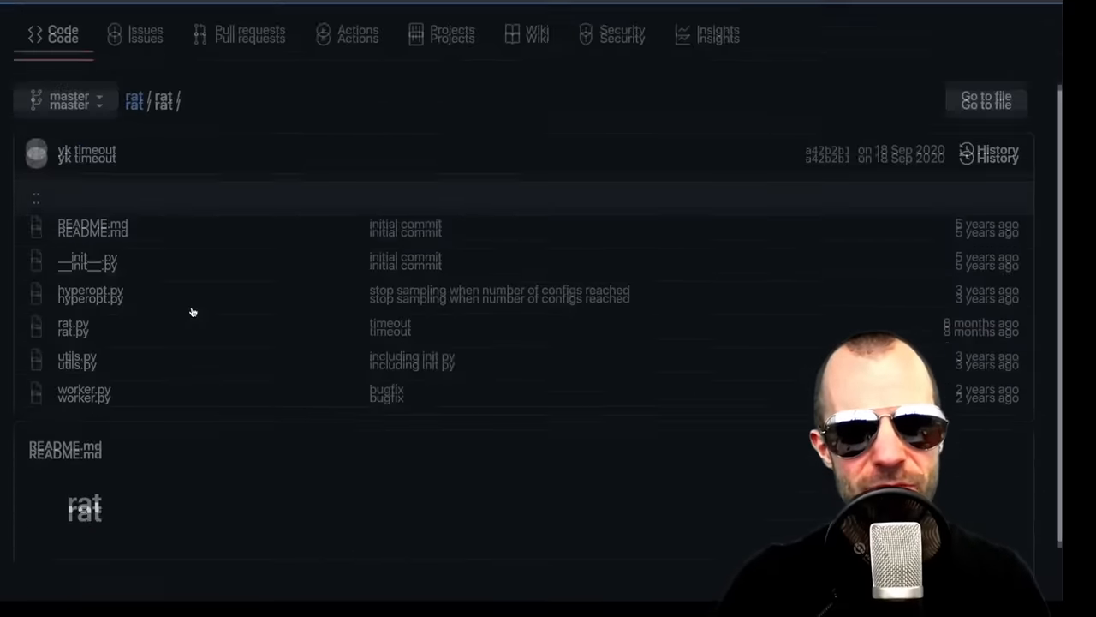
scroll("down", 3)
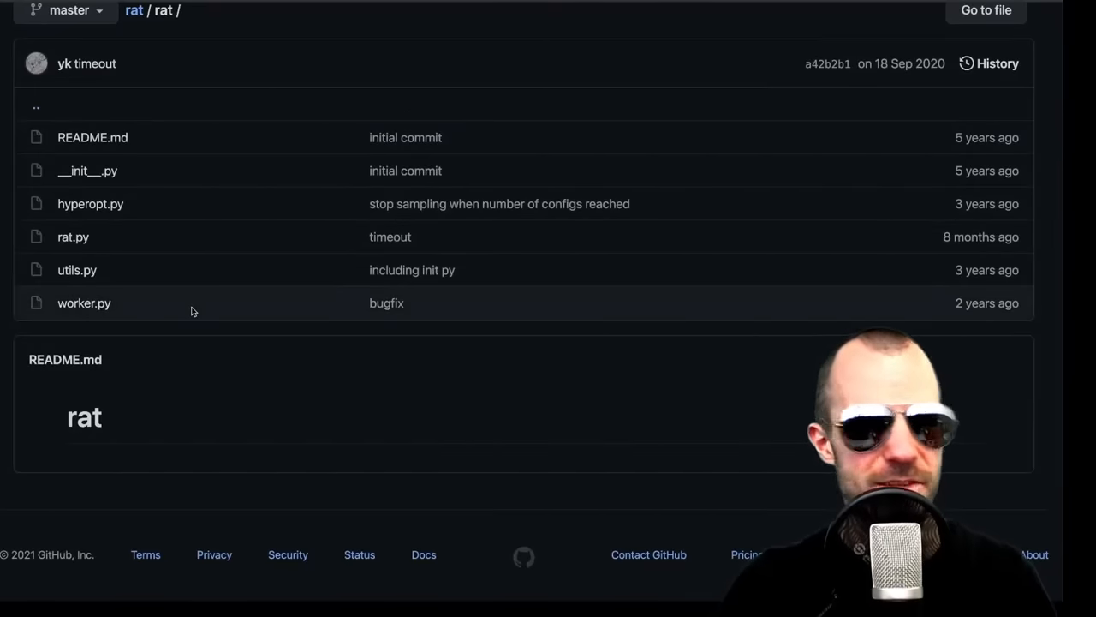
left_click(84, 302)
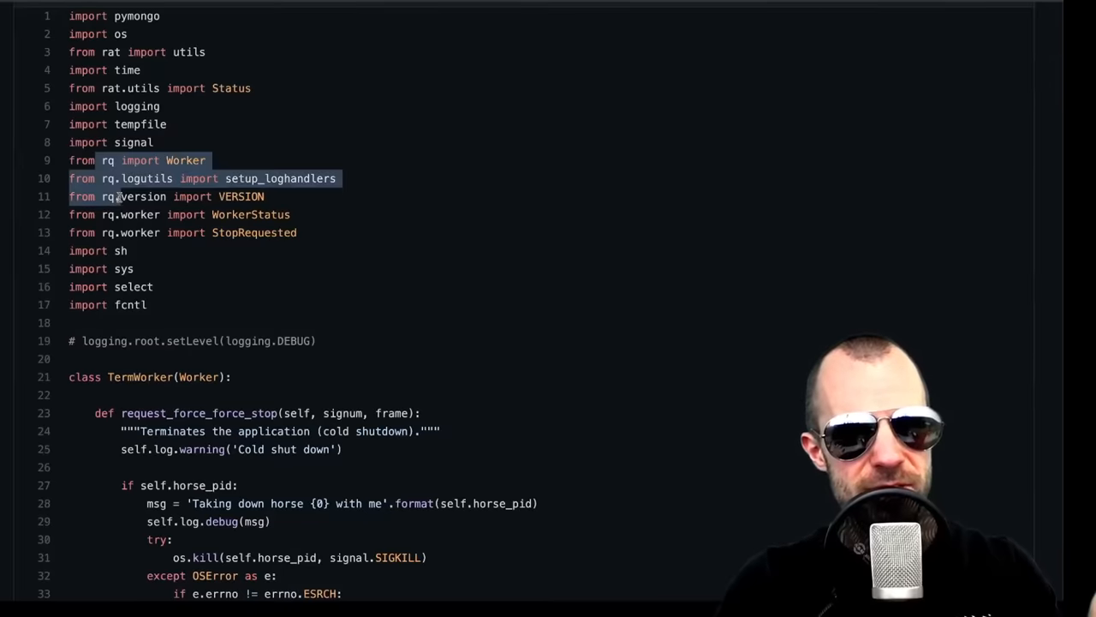
Skim worker.py's rq imports and GpuWorker class before moving to rat.py
left_click(149, 233)
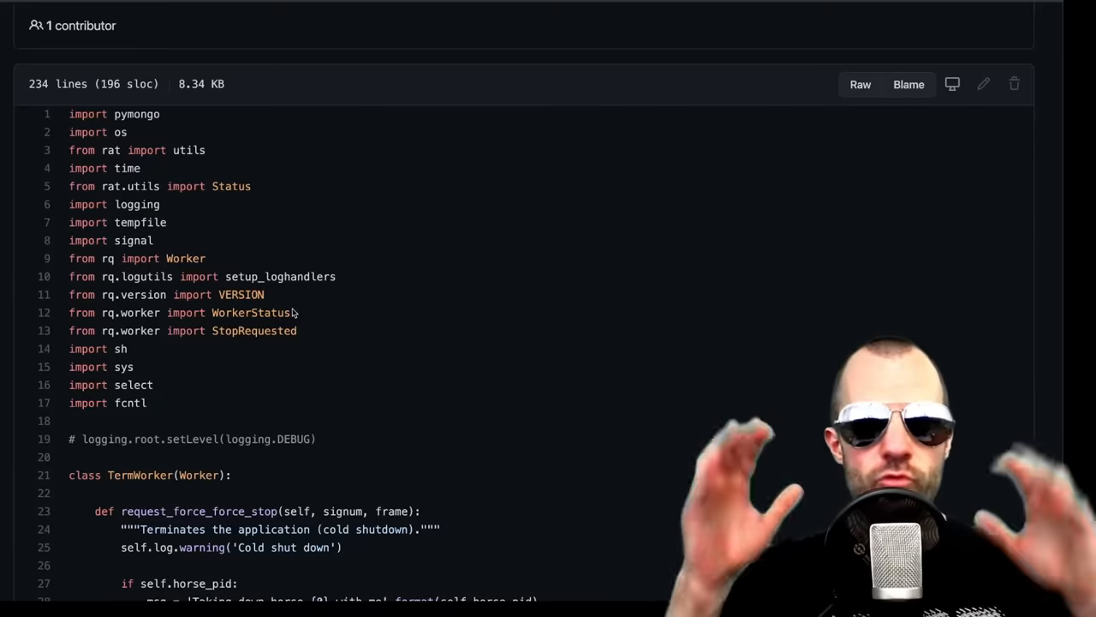
scroll("down", 3)
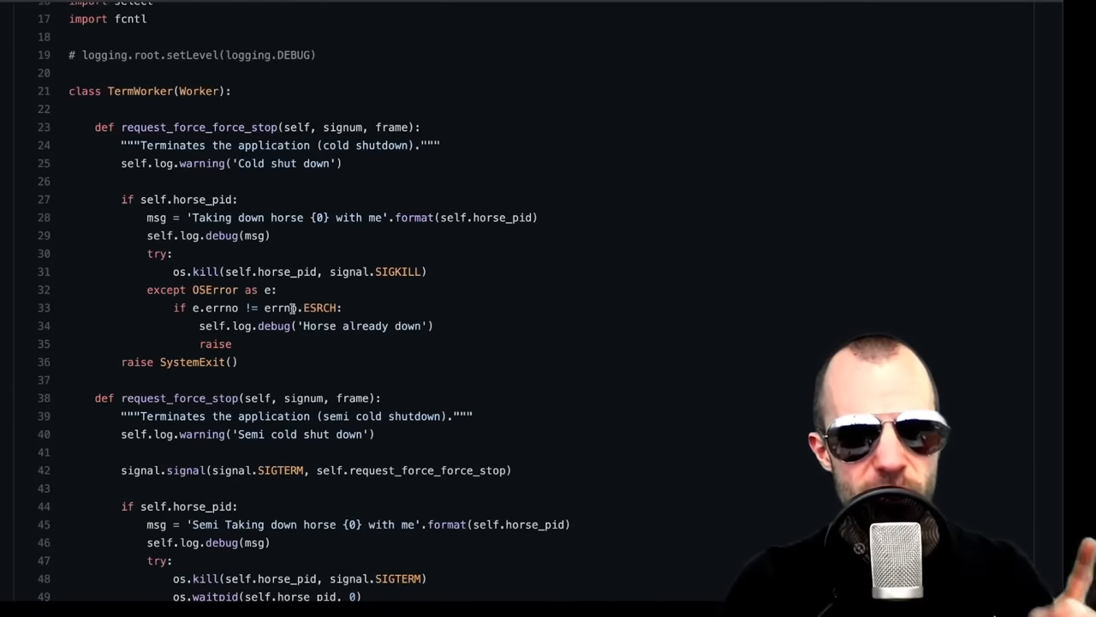
scroll("down", 3)
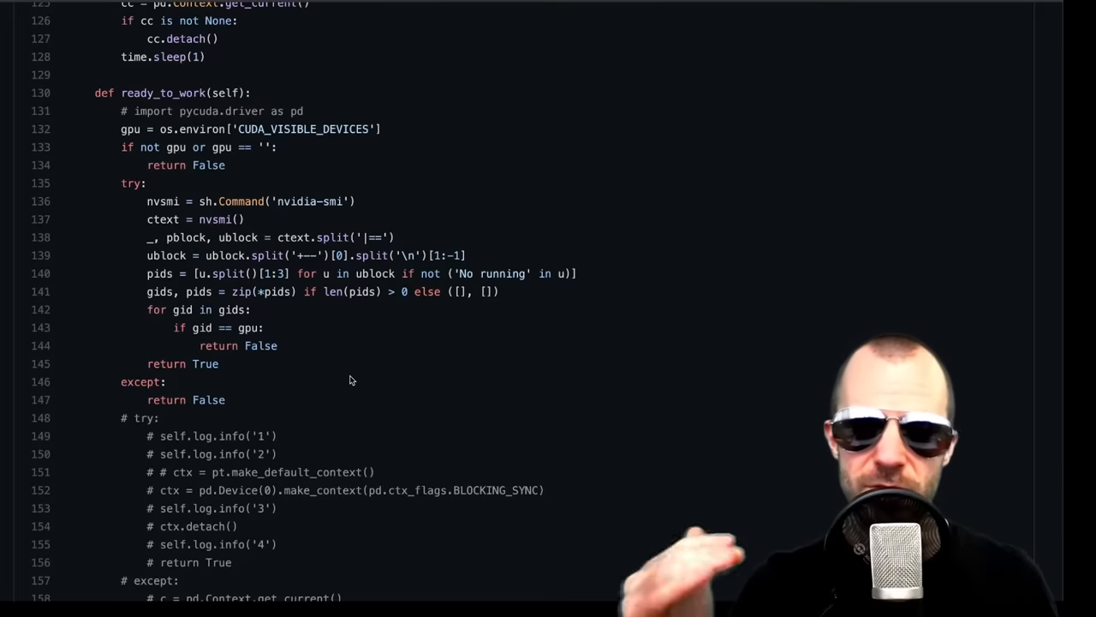
scroll("up", 3)
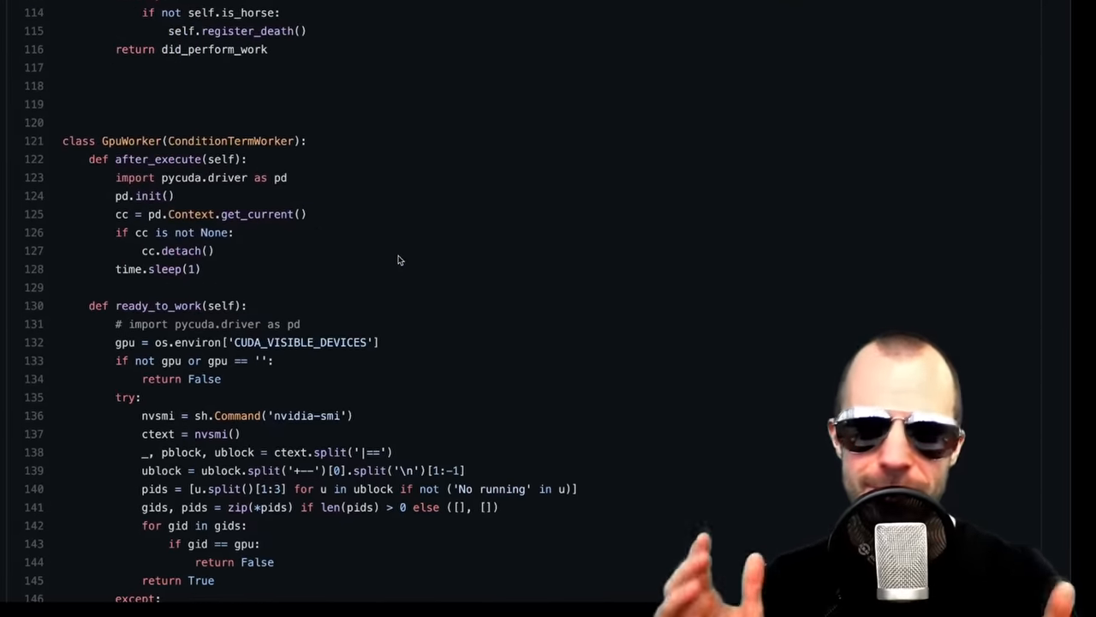
scroll("up", 3)
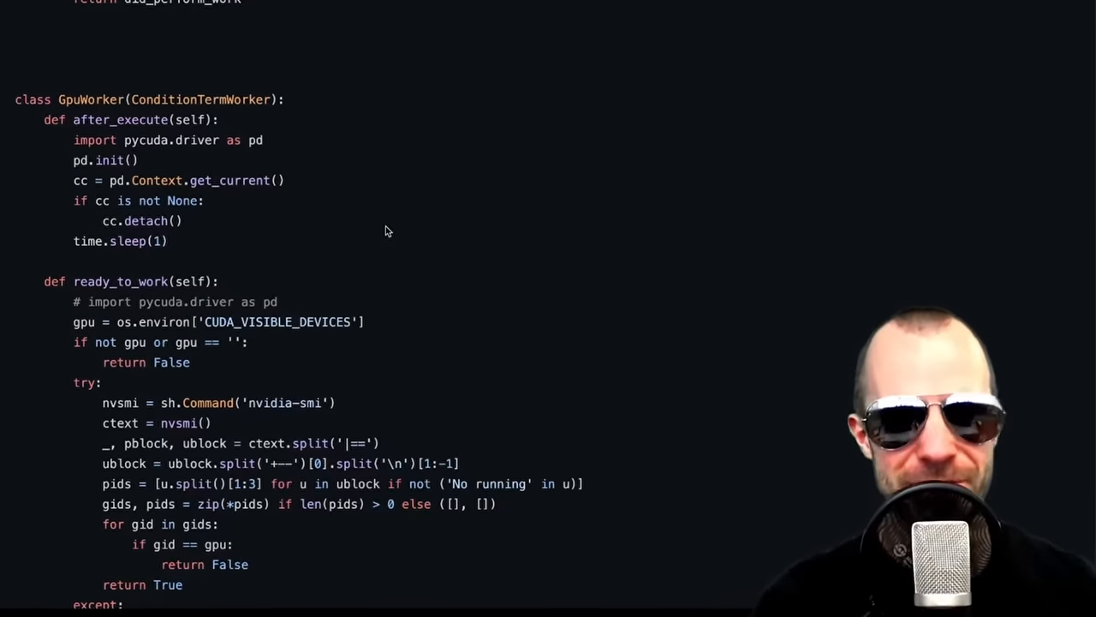
scroll("up", 3)
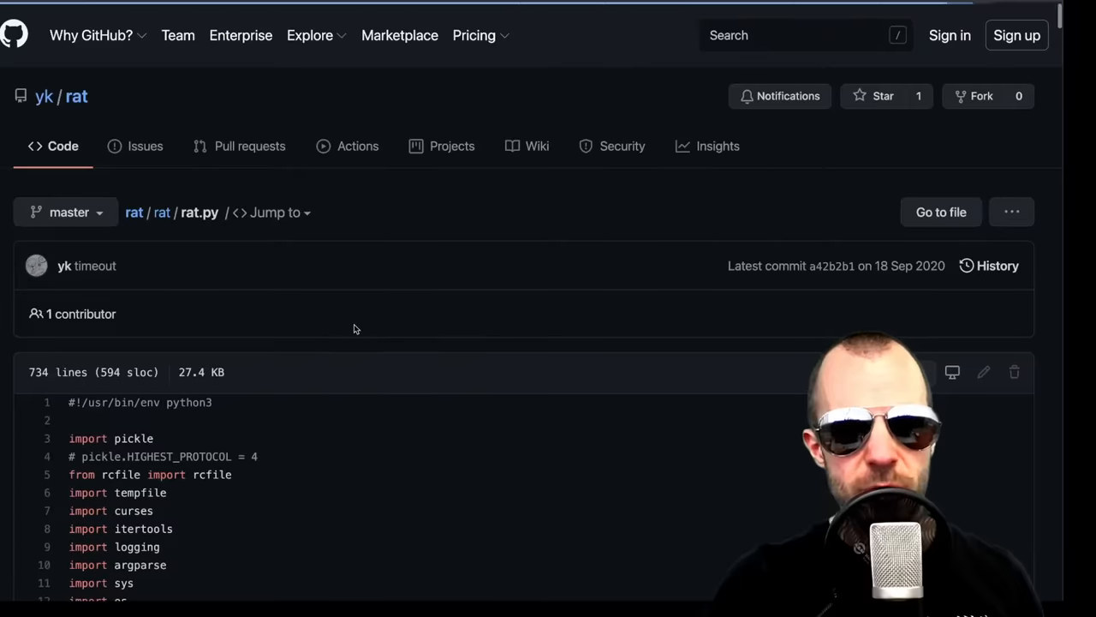
scroll("down", 3)
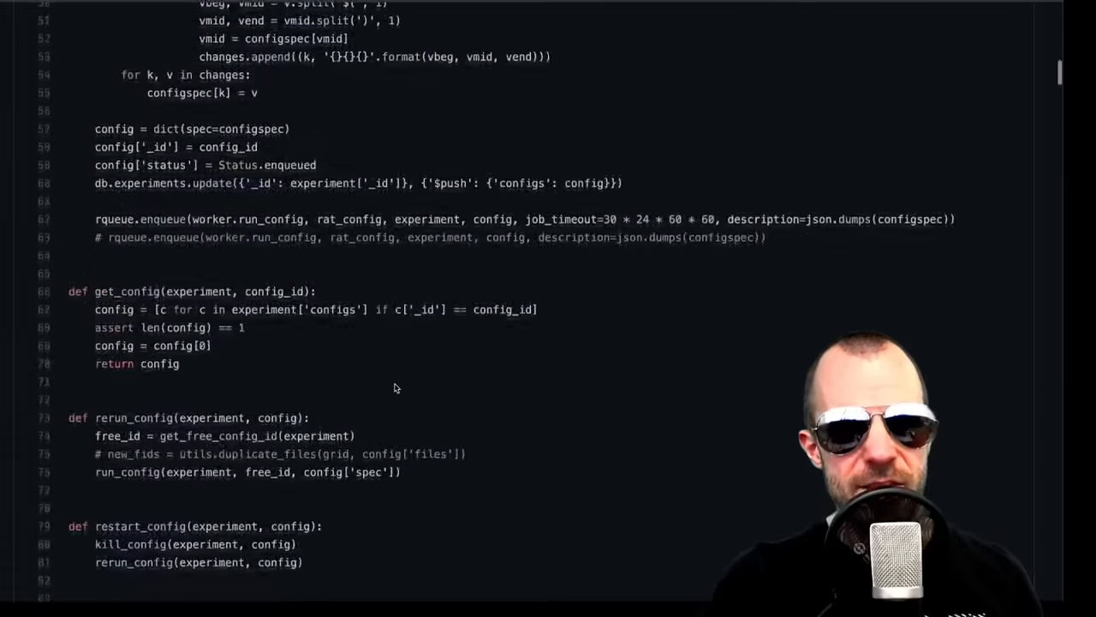
scroll("up", 3)
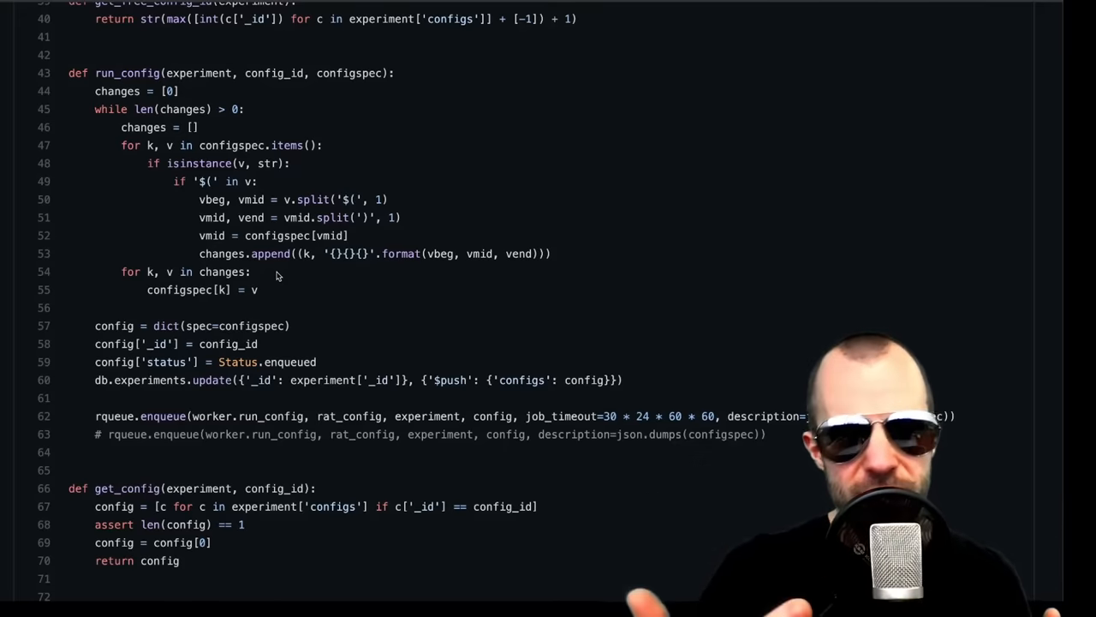
scroll("down", 3)
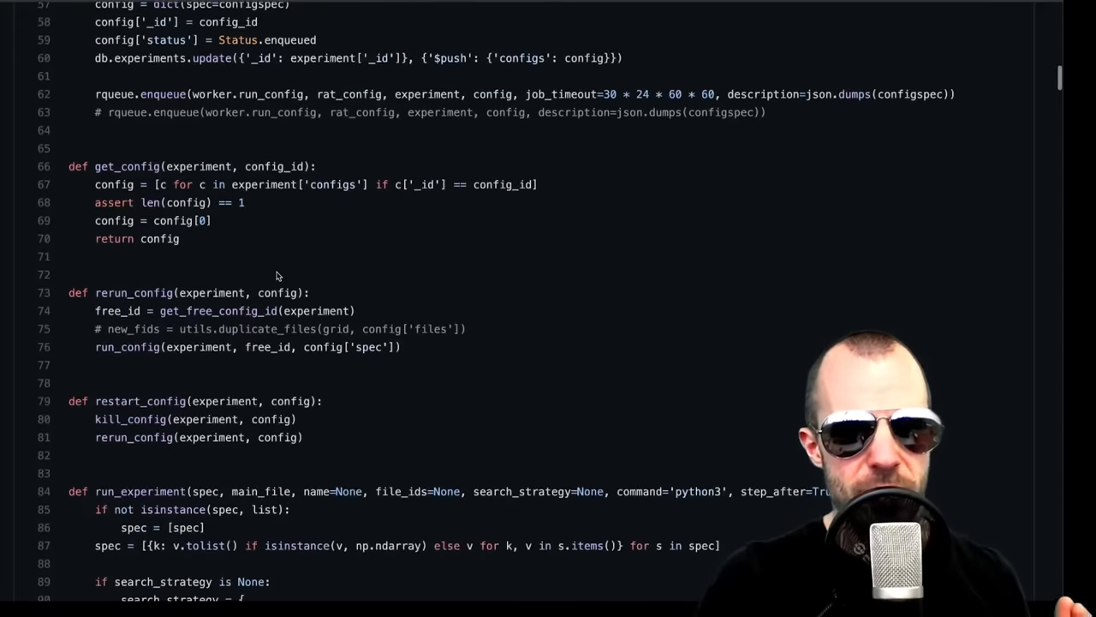
scroll("down", 3)
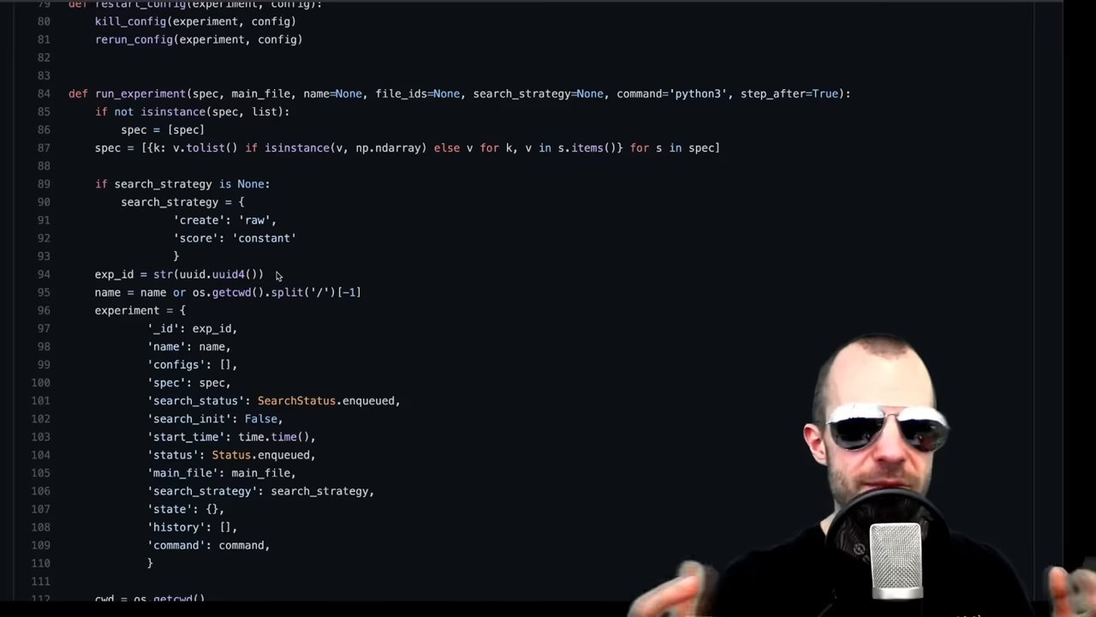
scroll("down", 3)
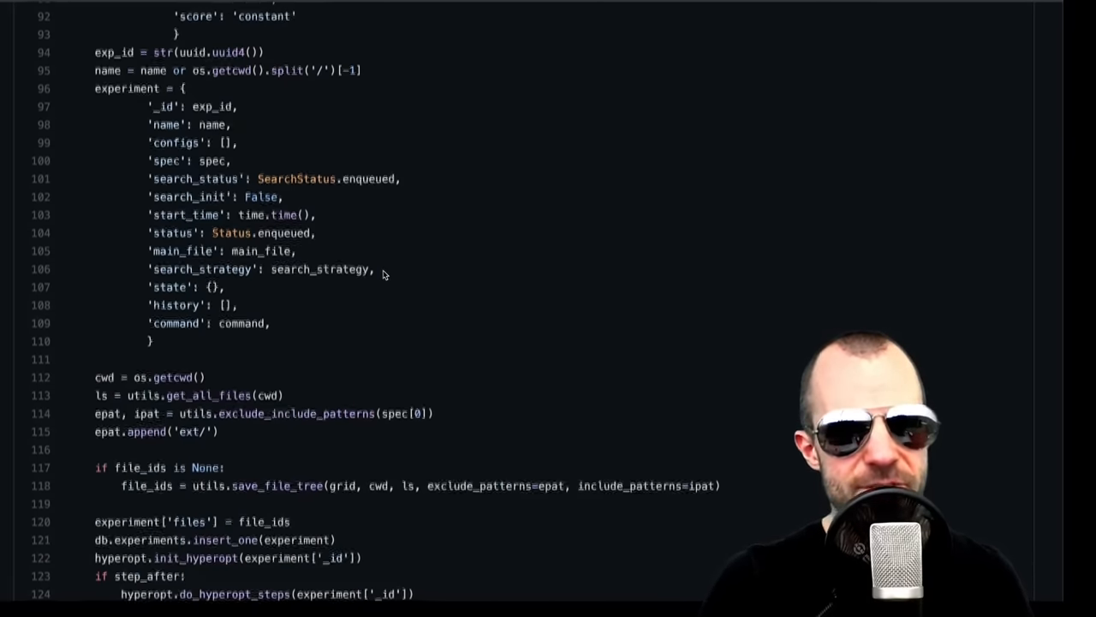
scroll("down", 3)
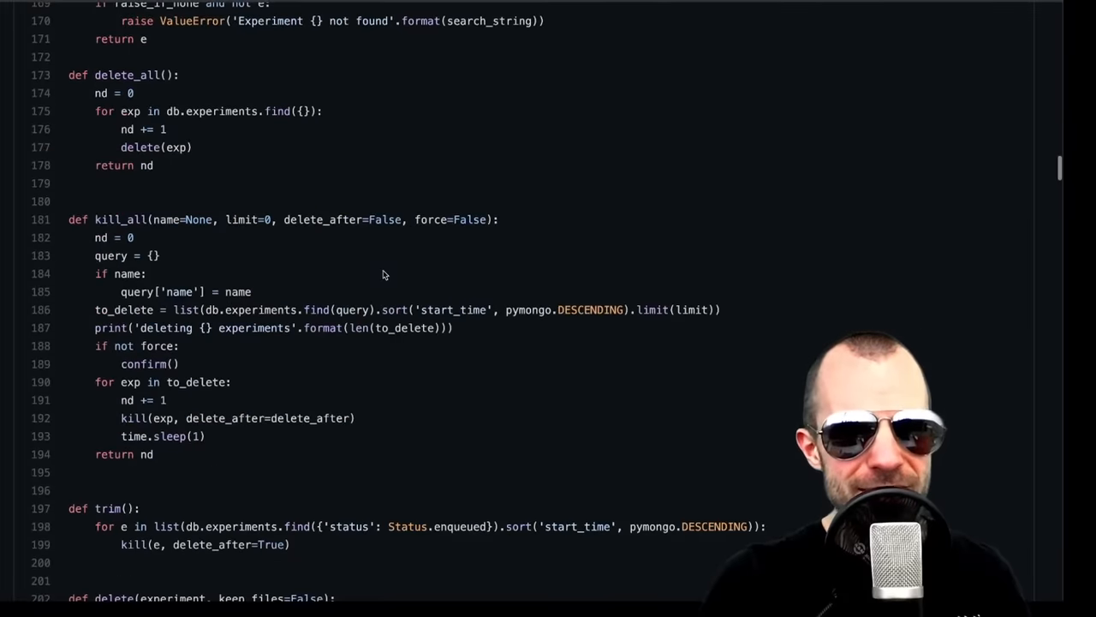
scroll("up", 3)
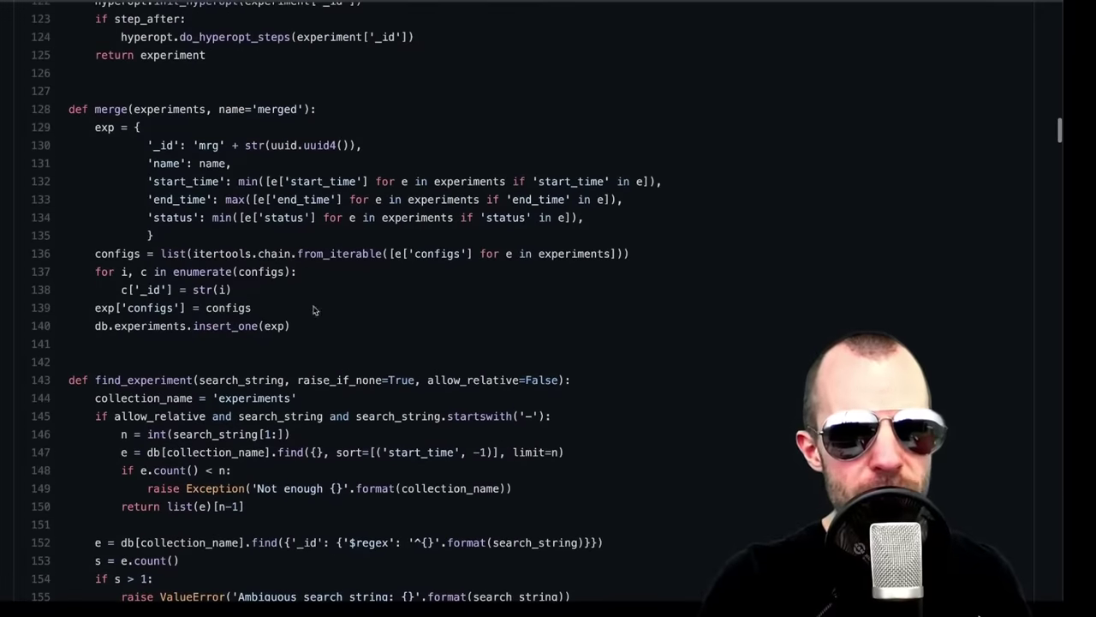
scroll("down", 3)
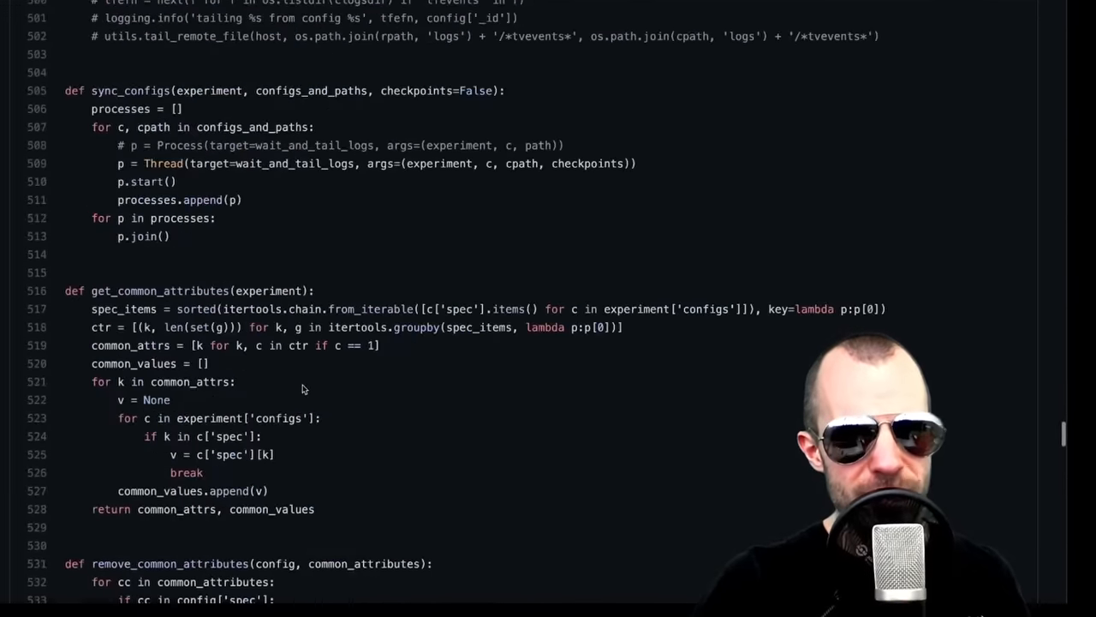
scroll("down", 3)
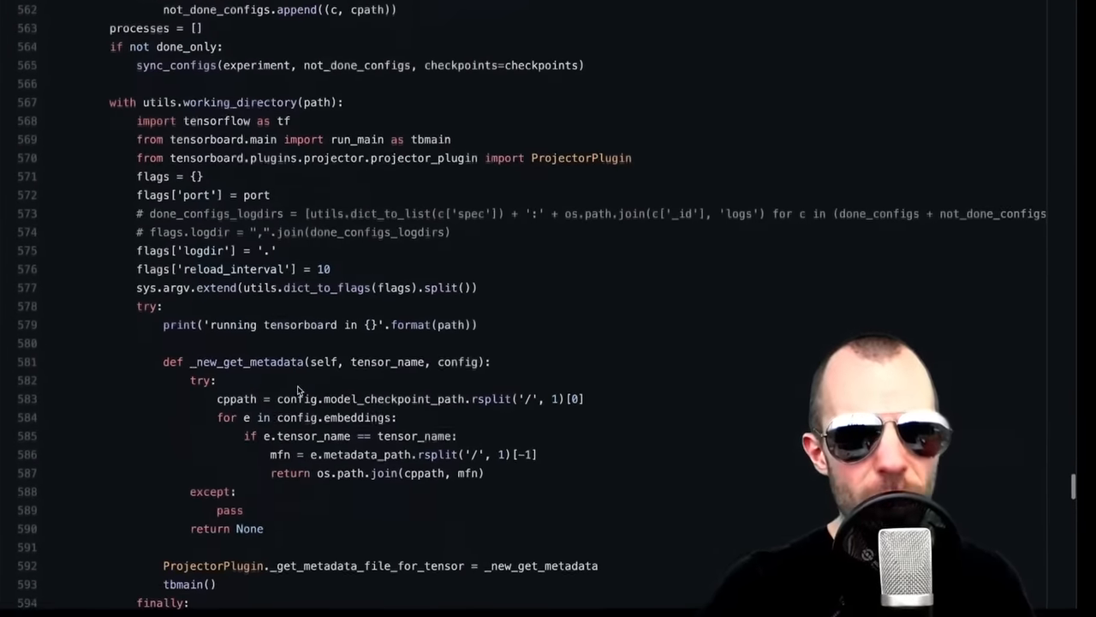
scroll("down", 3)
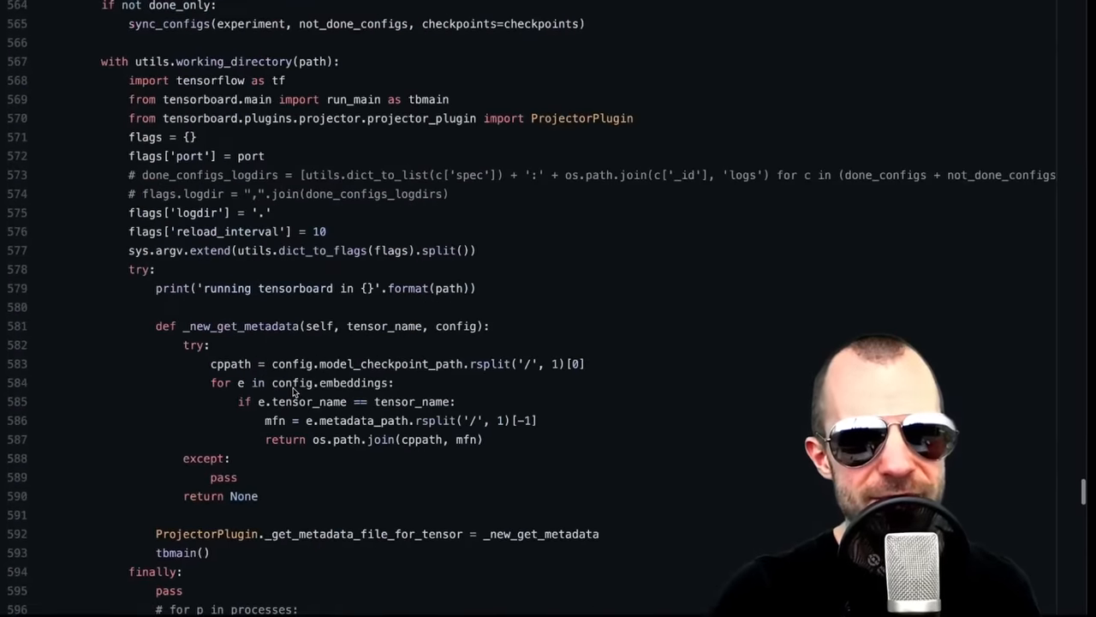
scroll("up", 3)
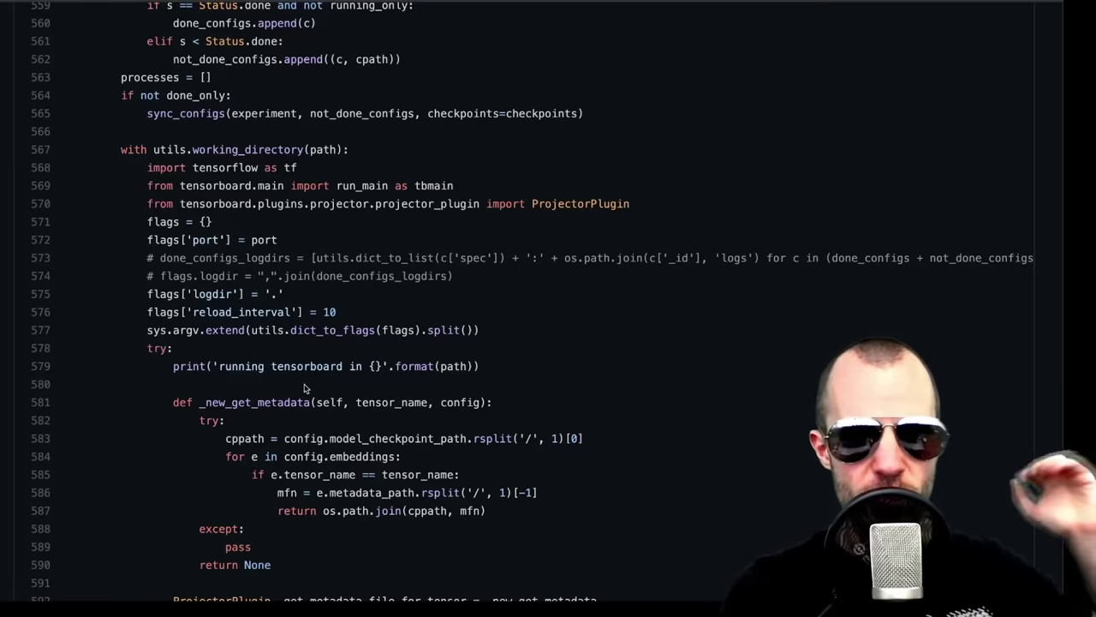
scroll("down", 3)
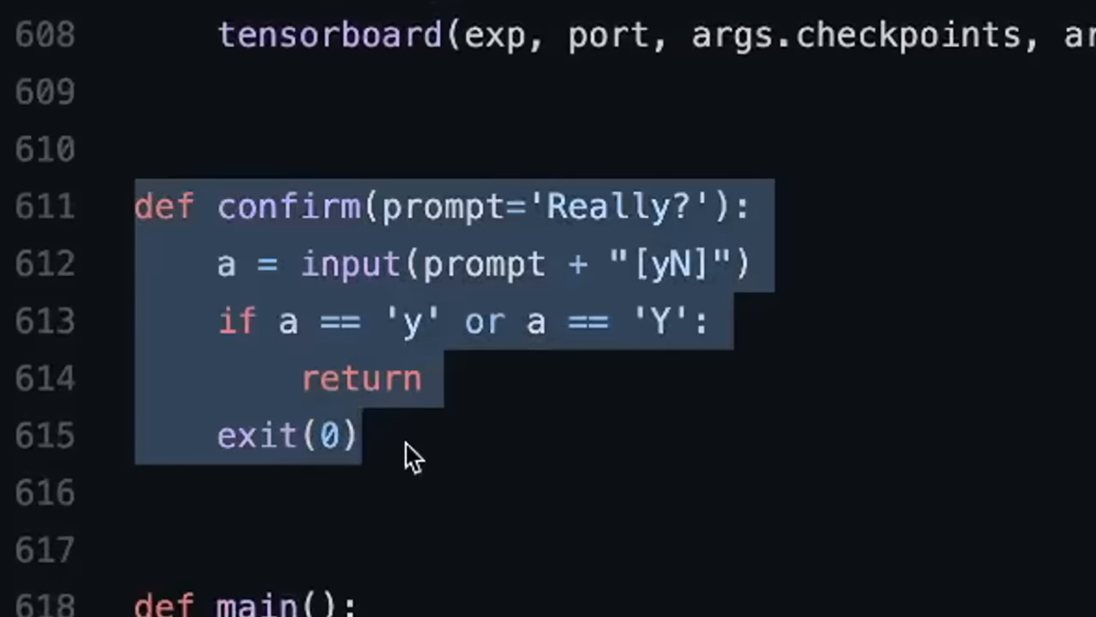
Highlight rat.py's confirm helper and read on into the main argument parser
left_click(414, 454)
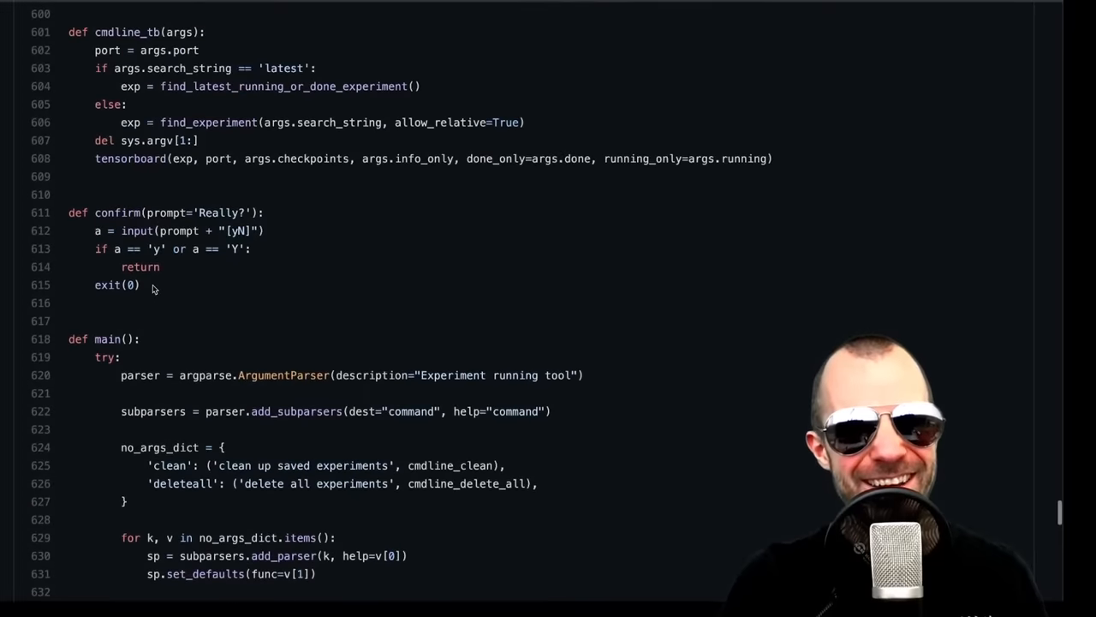
left_click_drag(69, 212, 140, 284)
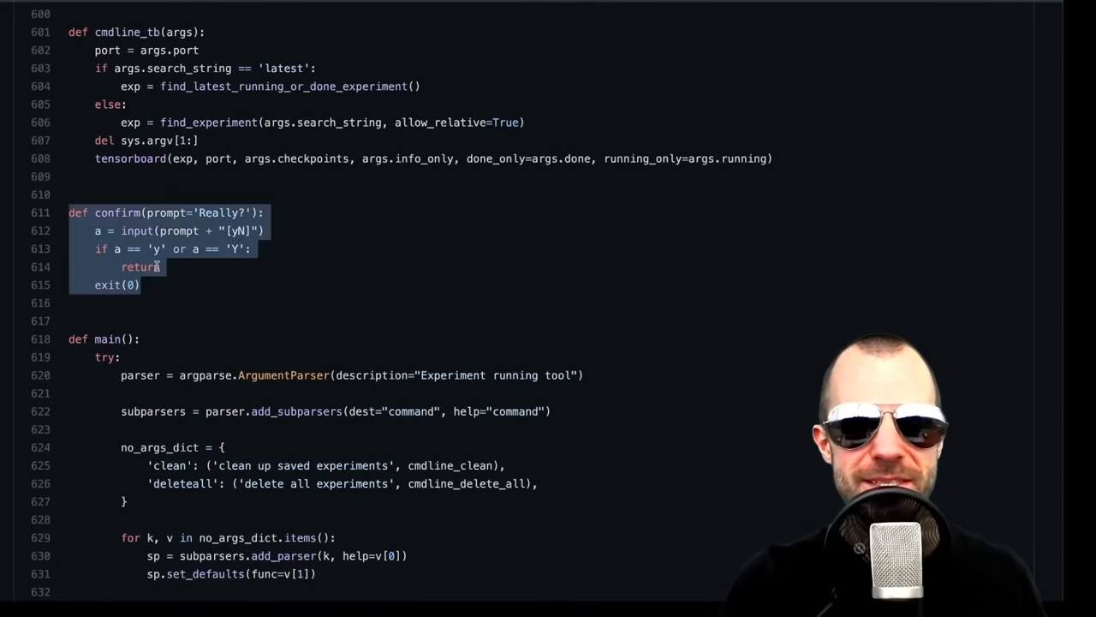
scroll("down", 3)
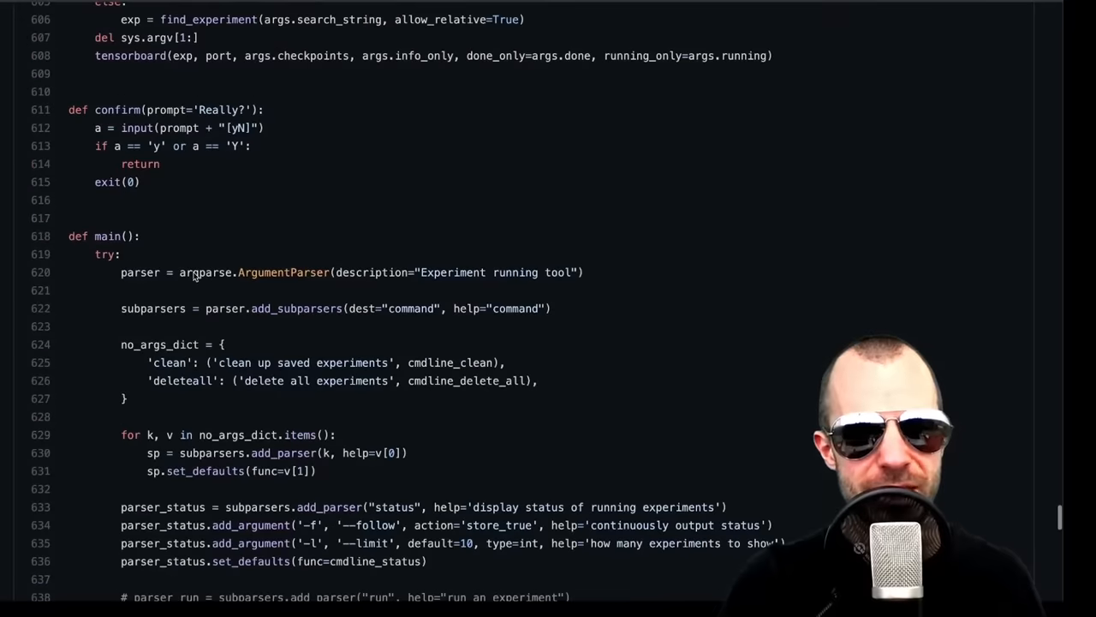
scroll("down", 3)
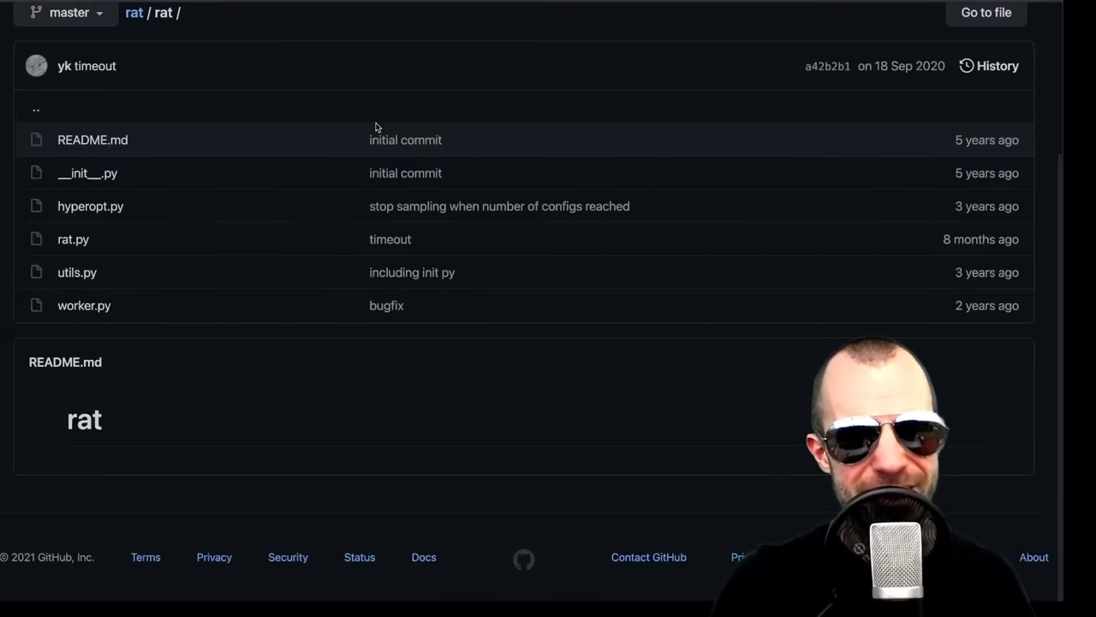
Open yplot/yplot.py and skim its plotting and smoothing helpers
left_click(134, 12)
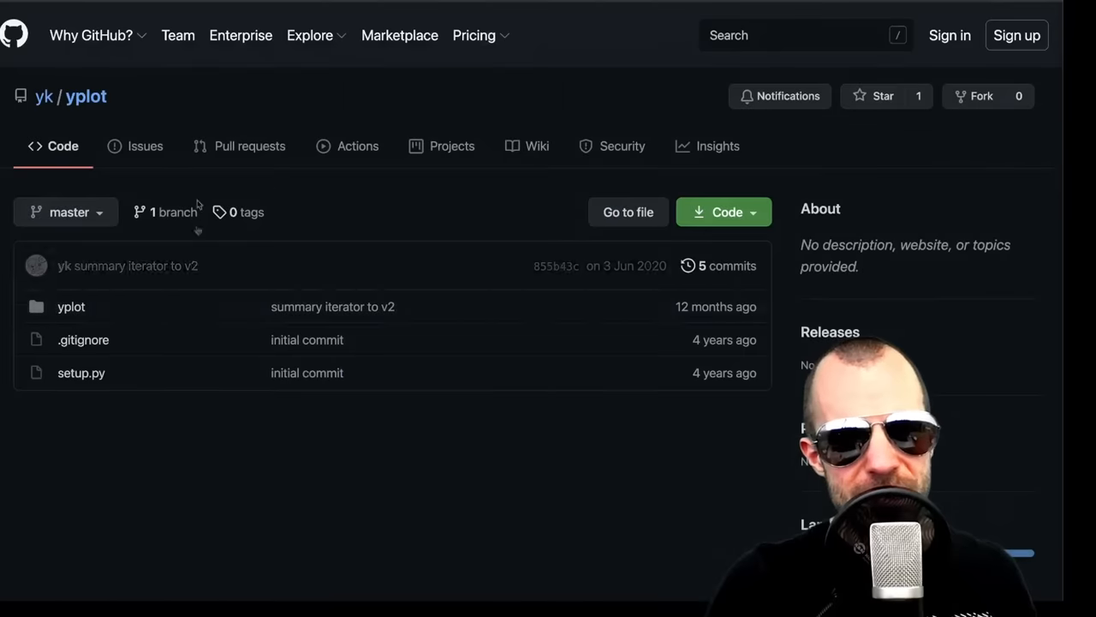
left_click(72, 305)
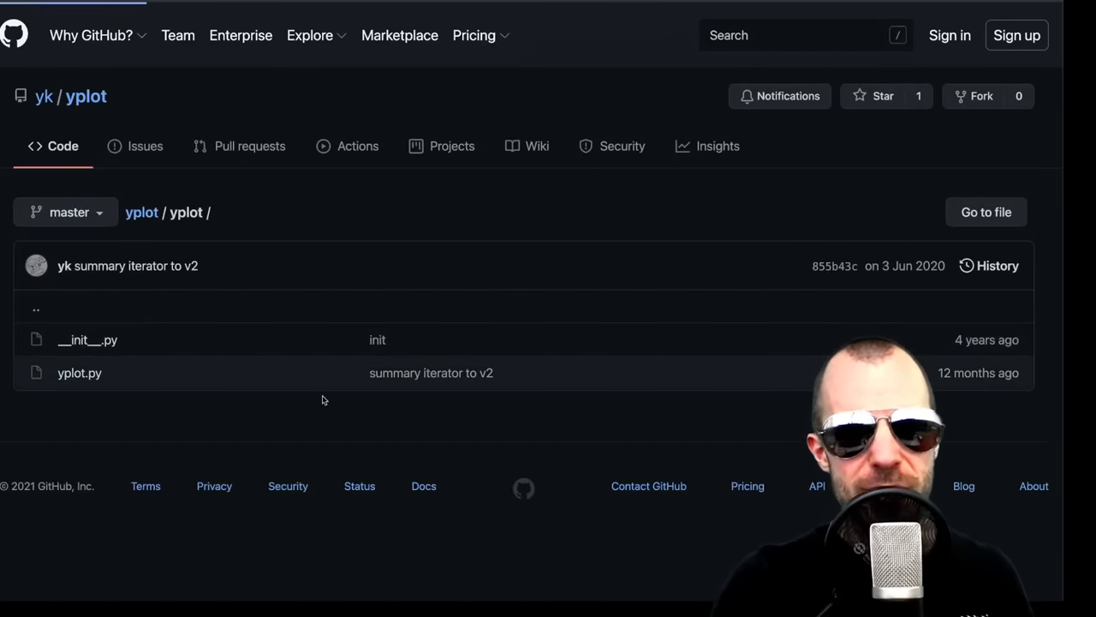
left_click(79, 373)
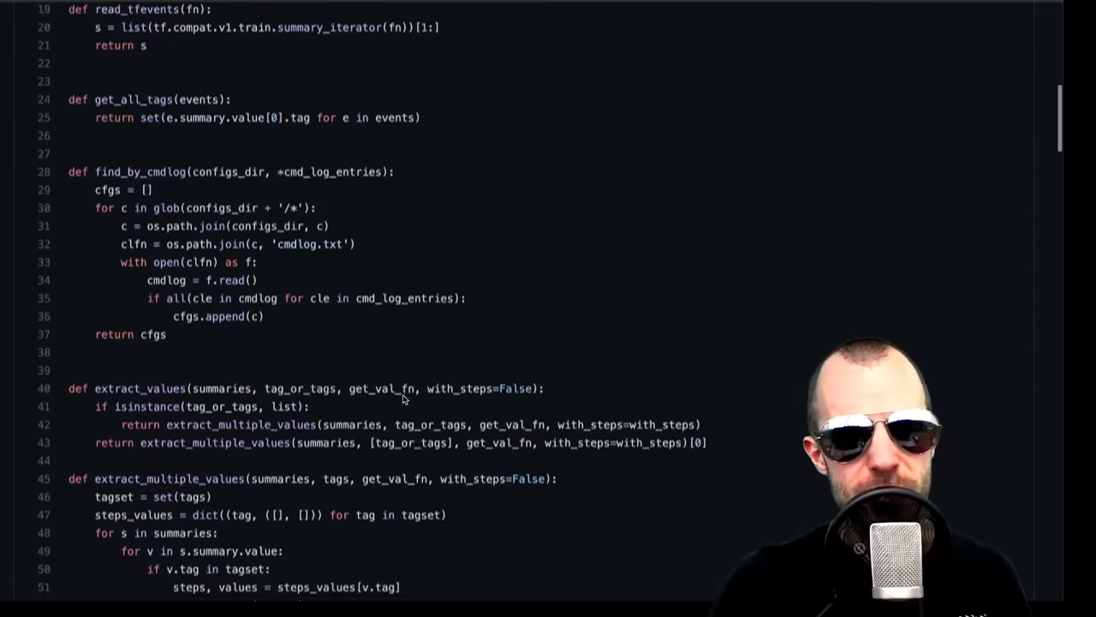
scroll("down", 3)
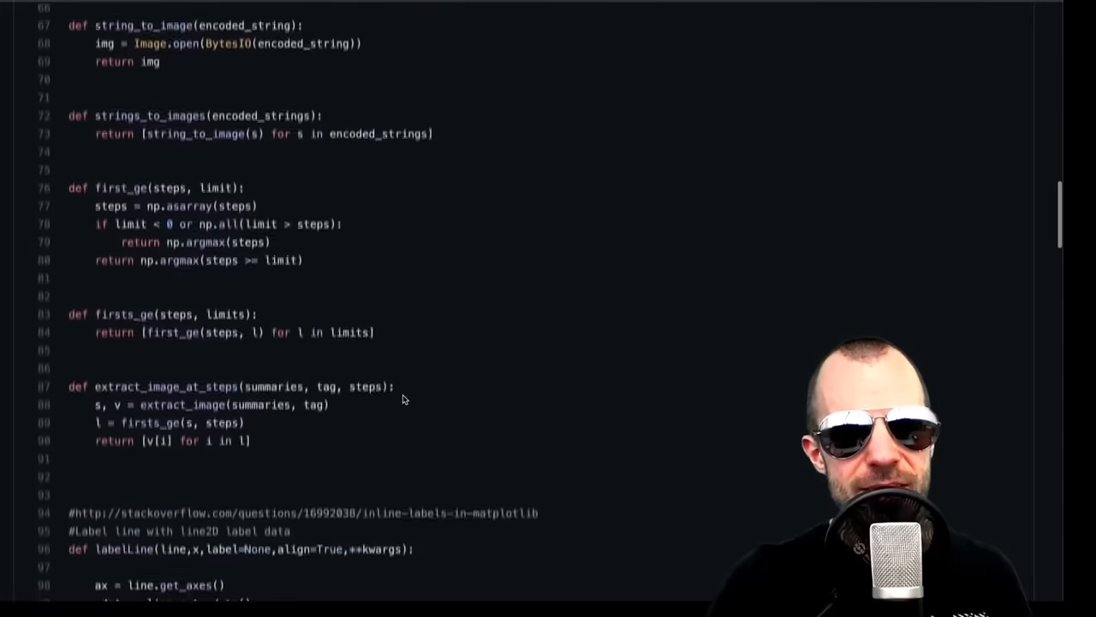
scroll("down", 3)
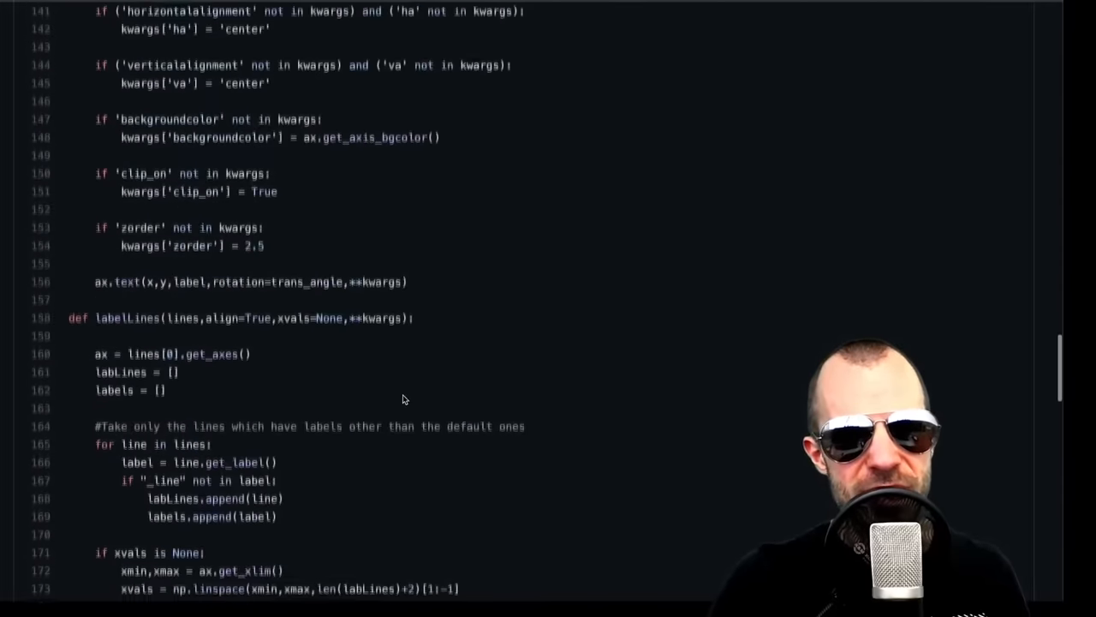
scroll("down", 3)
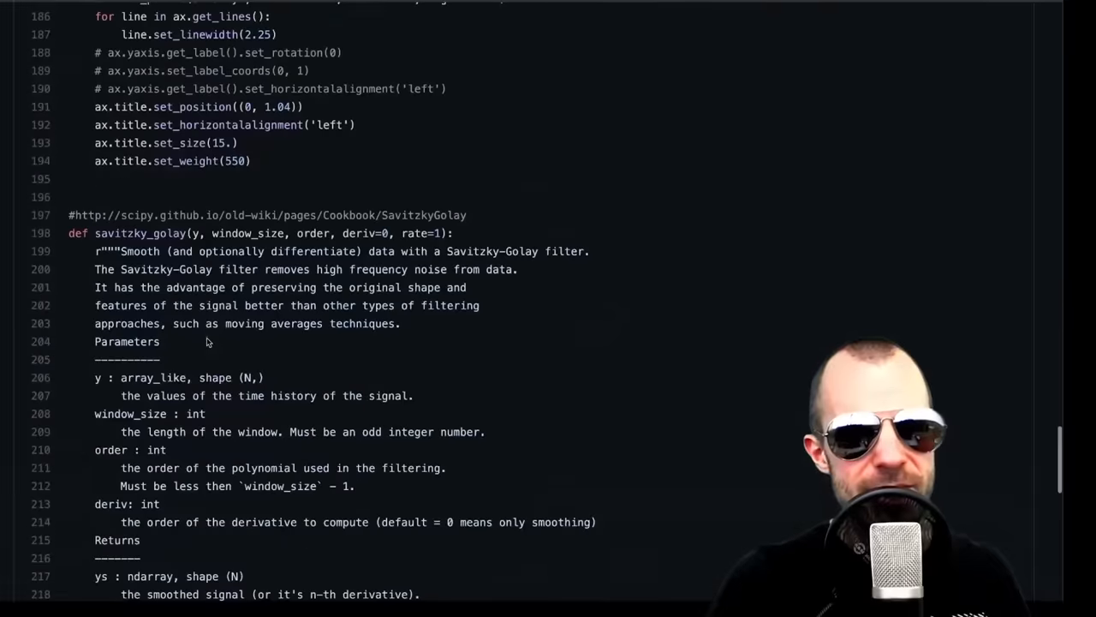
double_click(140, 233)
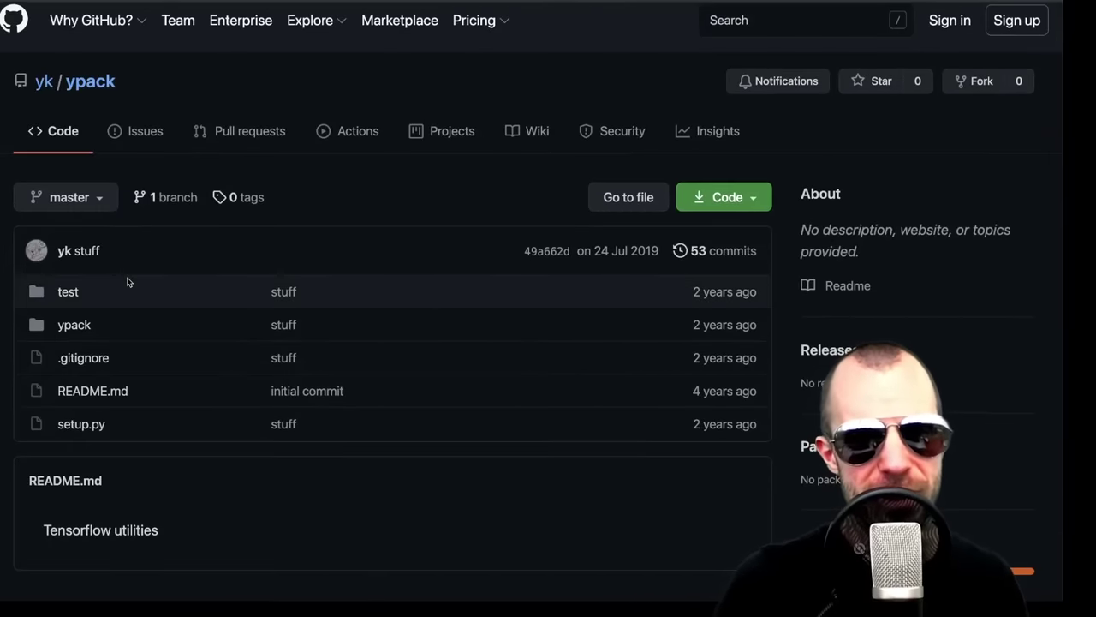
Open ypack's th_adversarial.py and skim its DeepFool attack code
left_click(74, 324)
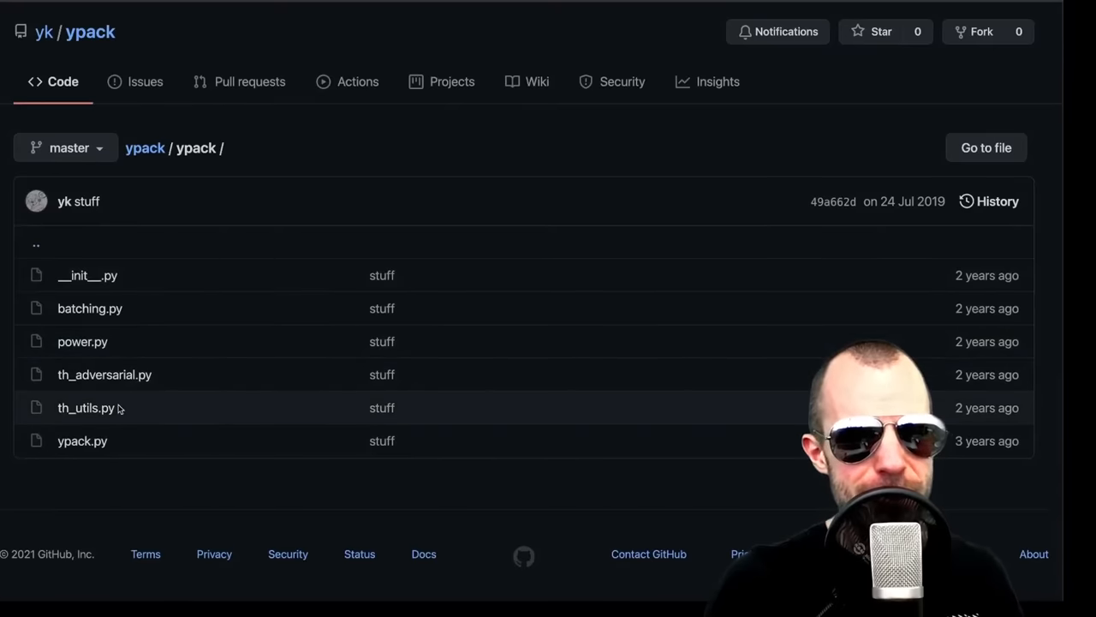
mouse_move(103, 373)
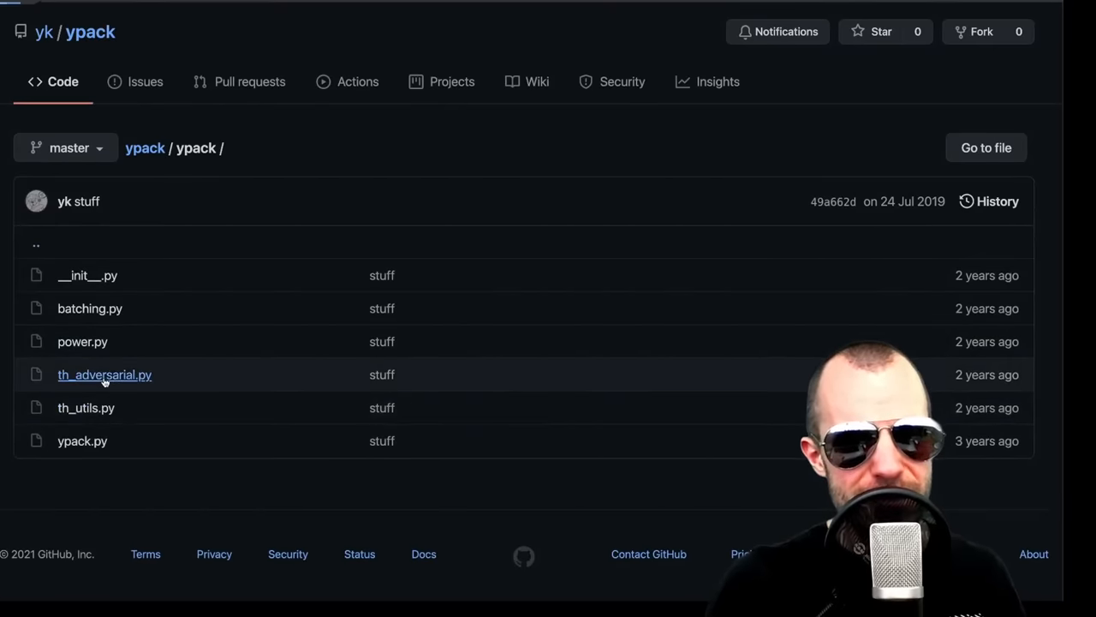
left_click(102, 373)
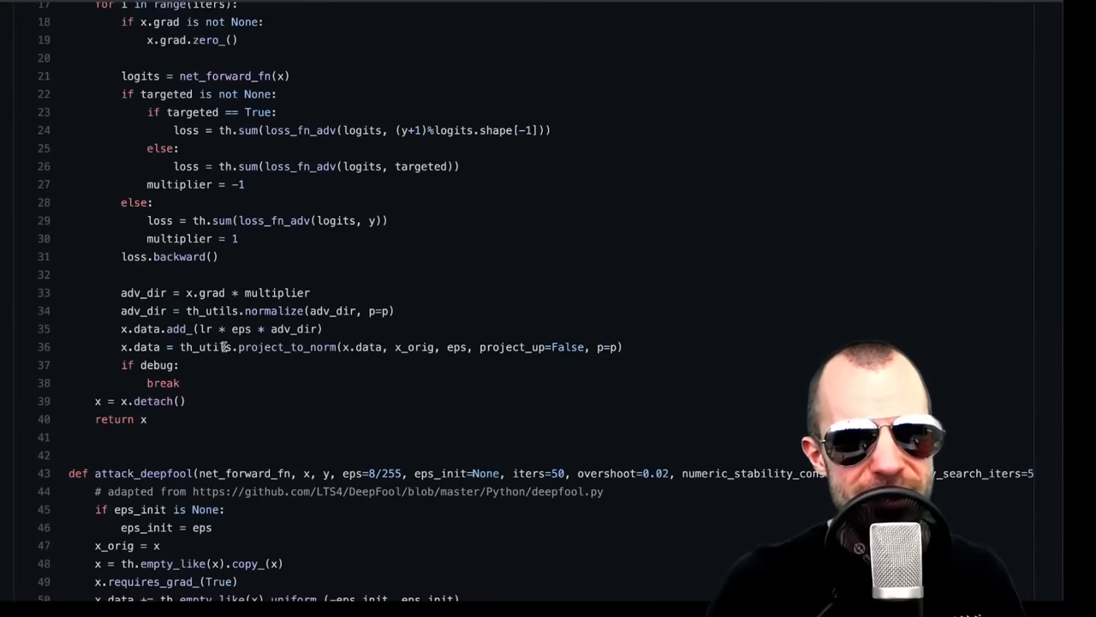
scroll("down", 3)
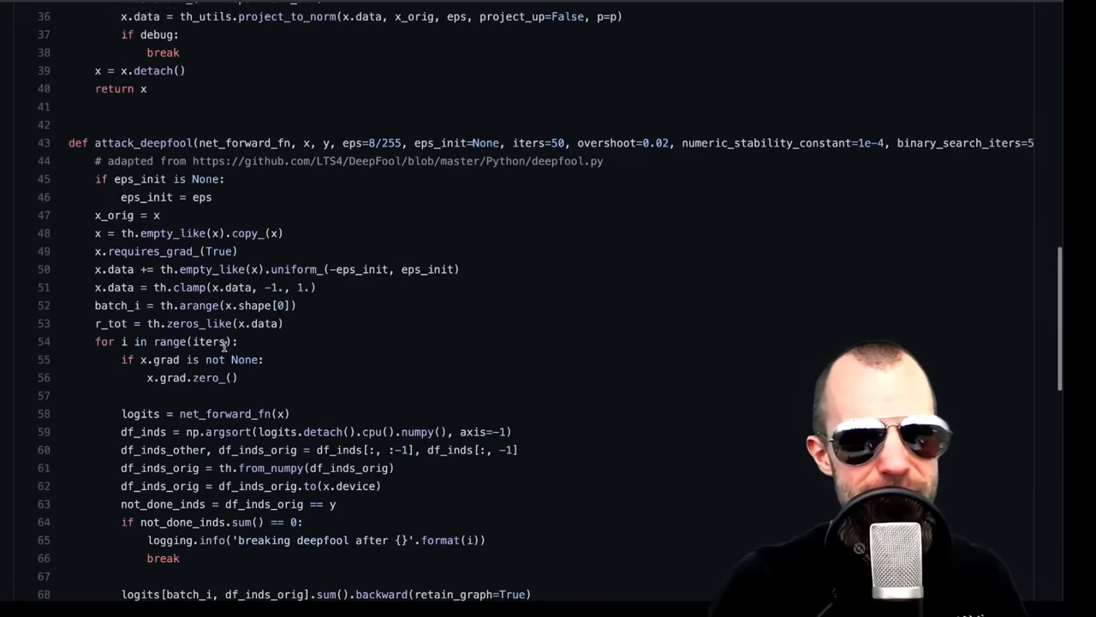
scroll("up", 3)
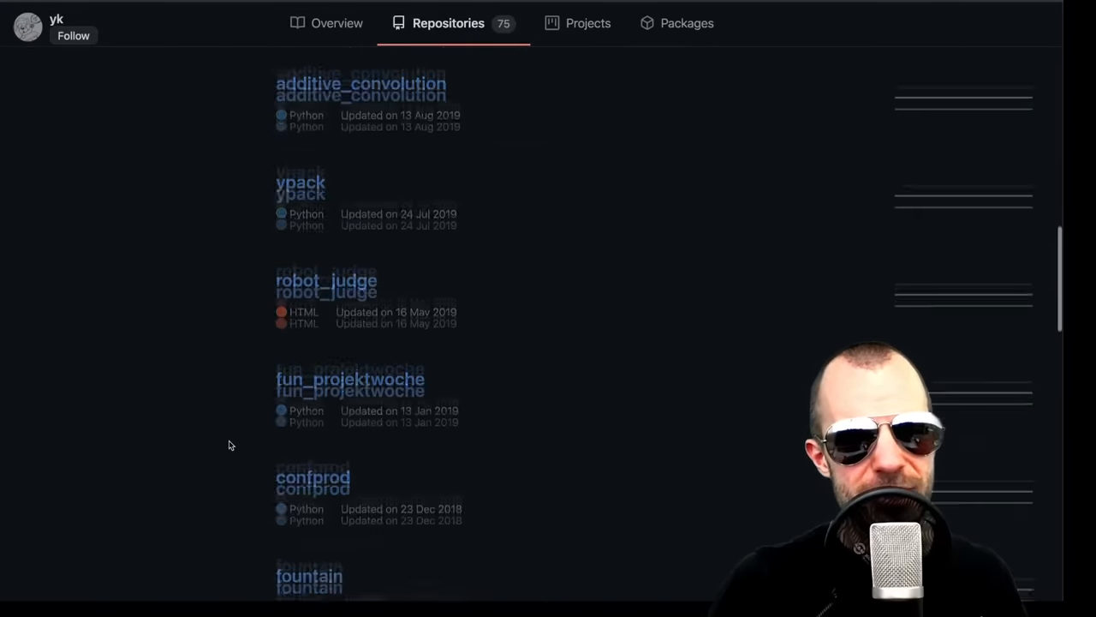
Open confprod and highlight README sentences describing the configuration cross-product library
left_click(312, 476)
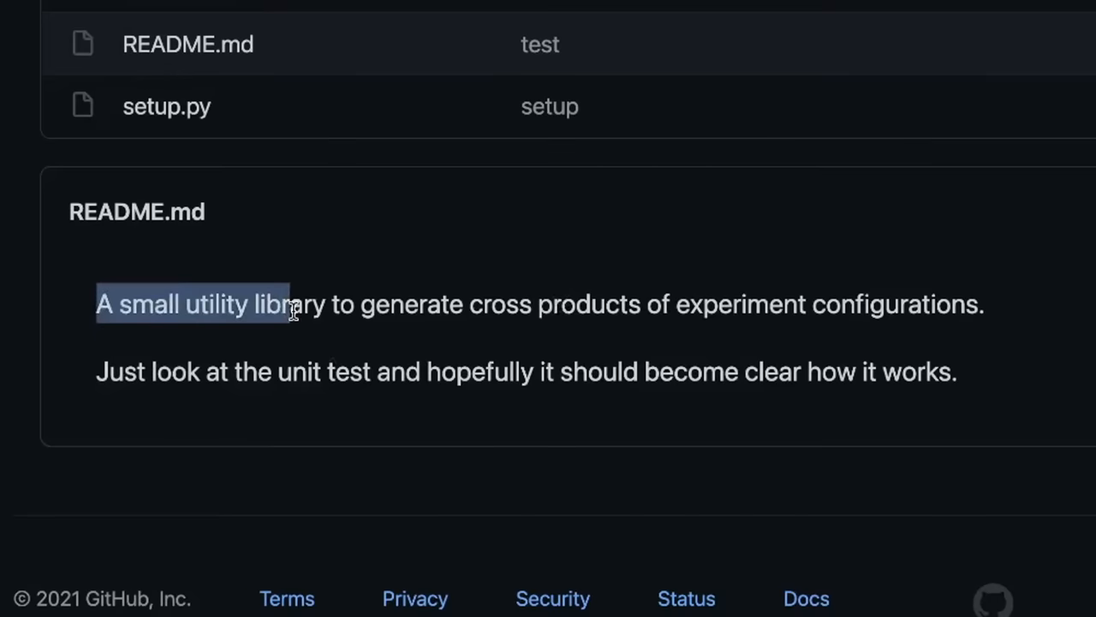
left_click_drag(291, 305, 979, 305)
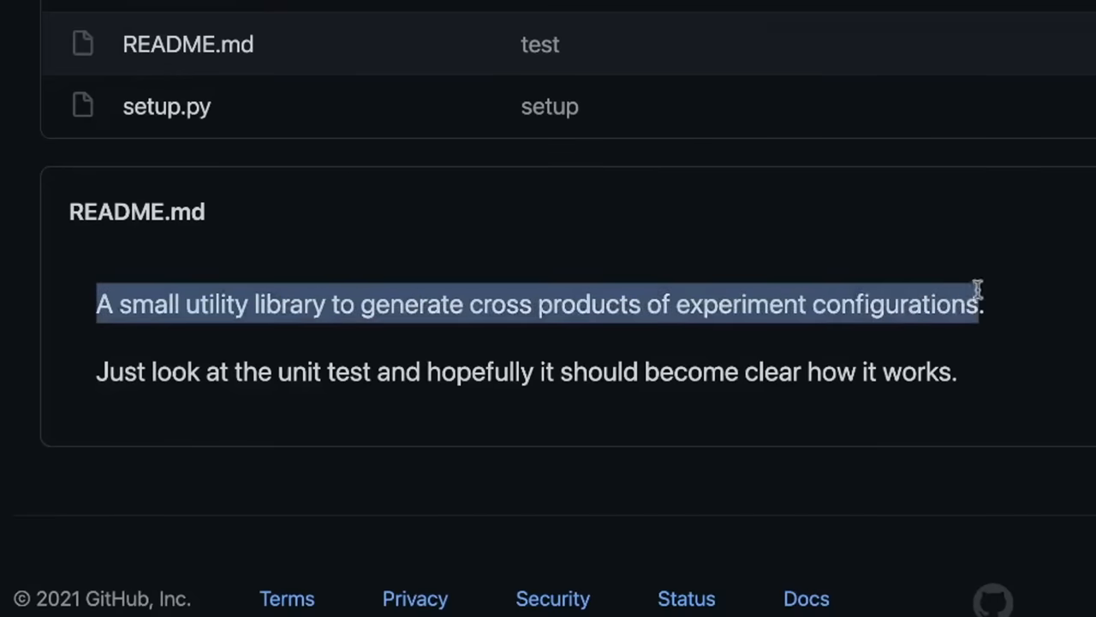
left_click(92, 383)
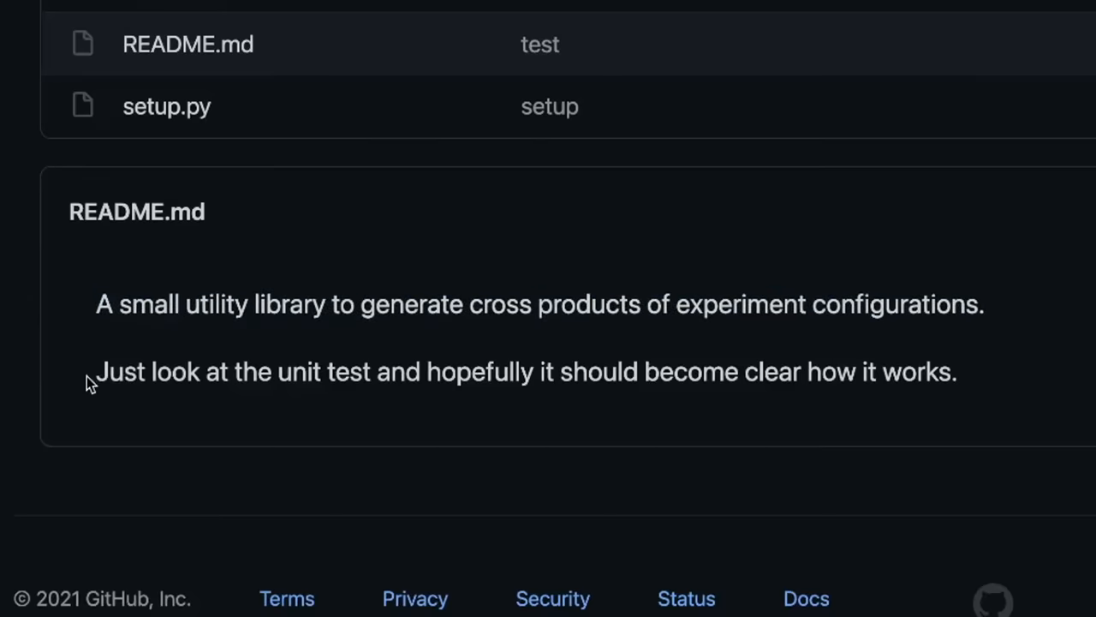
left_click_drag(96, 370, 615, 370)
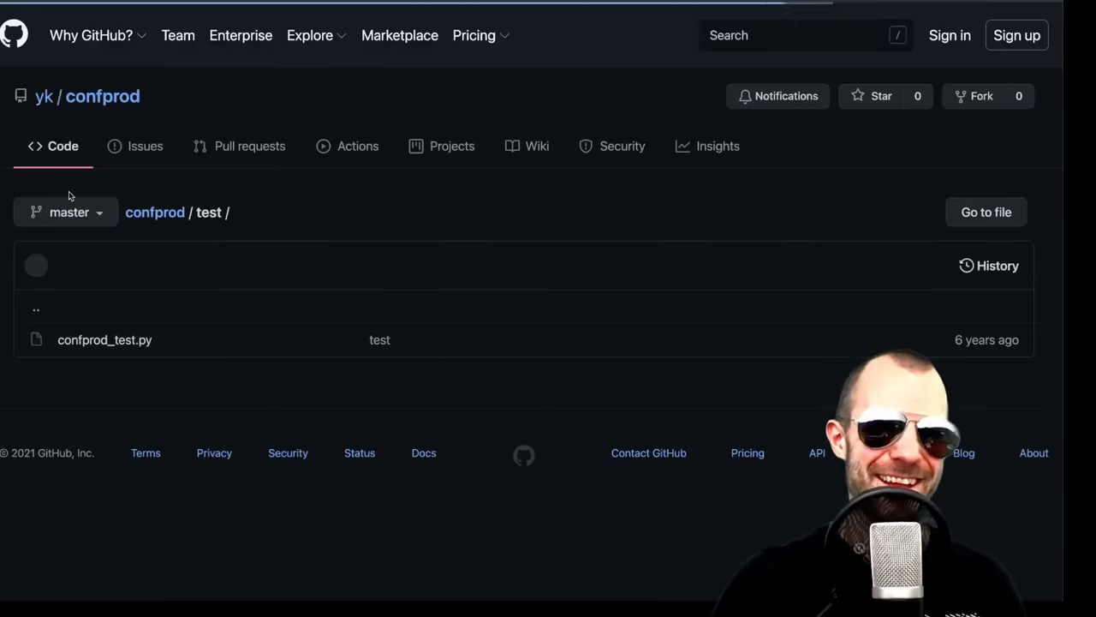
Open confprod_test.py and read its configuration specs, stepSize values and defaults
left_click(105, 339)
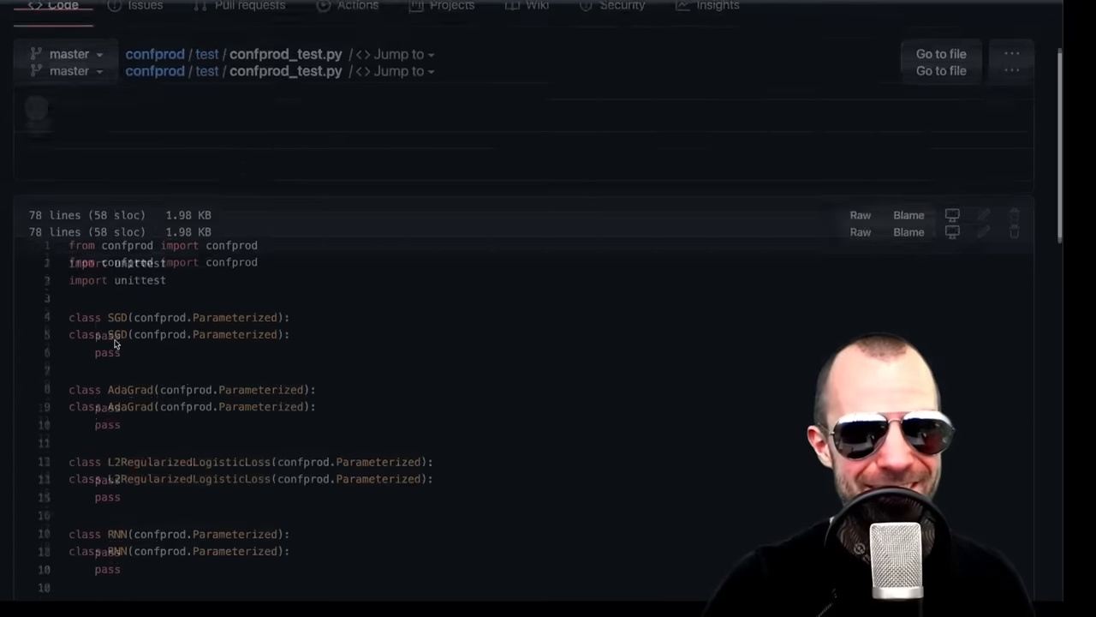
scroll("down", 3)
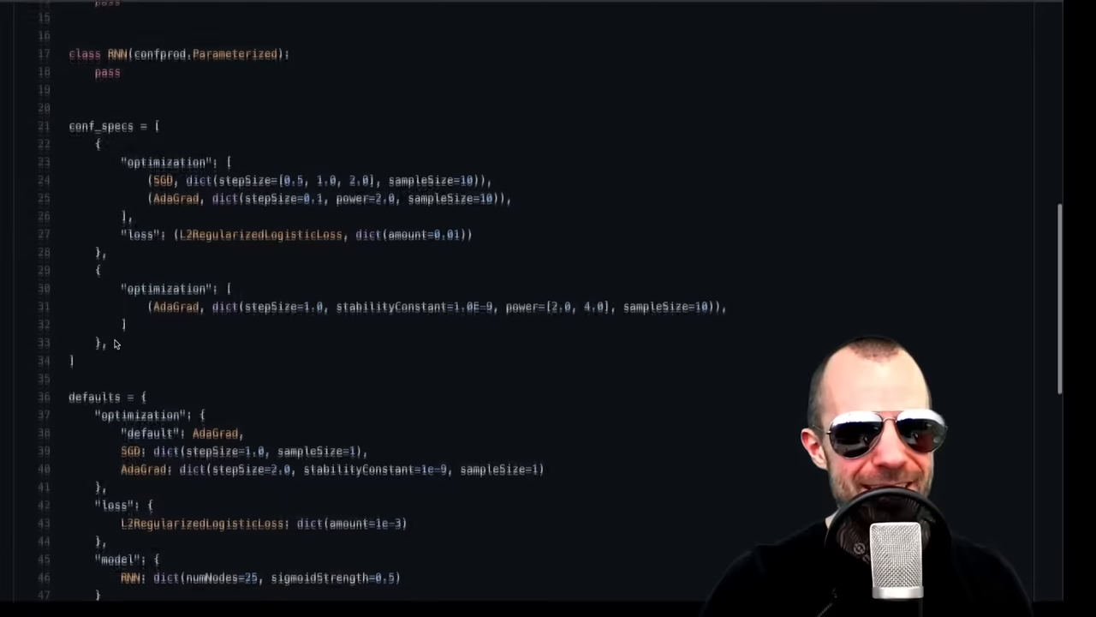
scroll("up", 3)
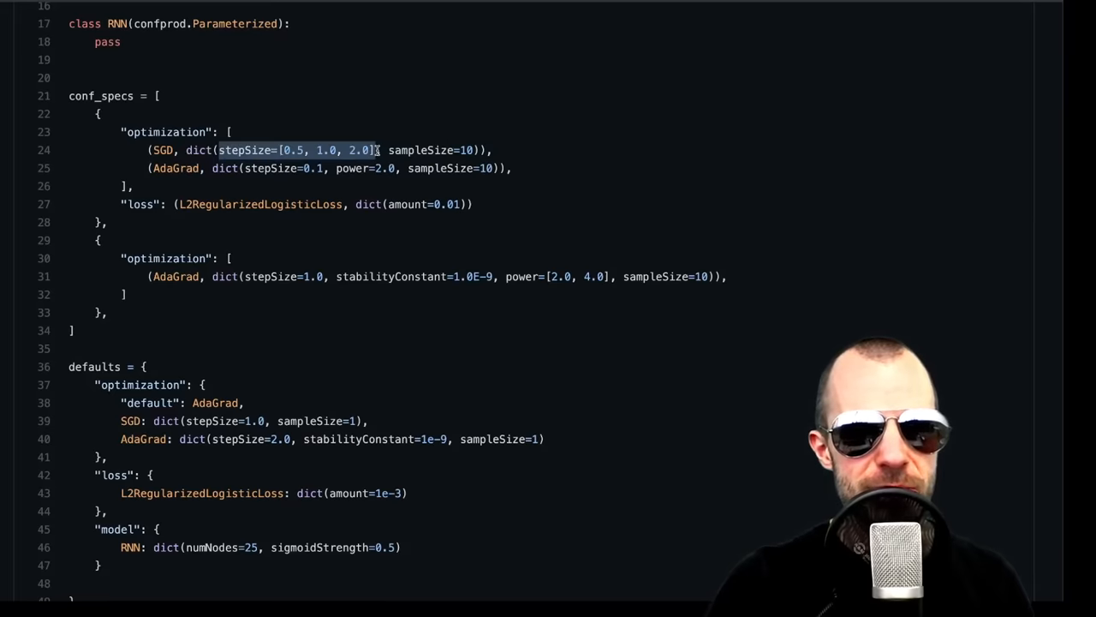
left_click(449, 197)
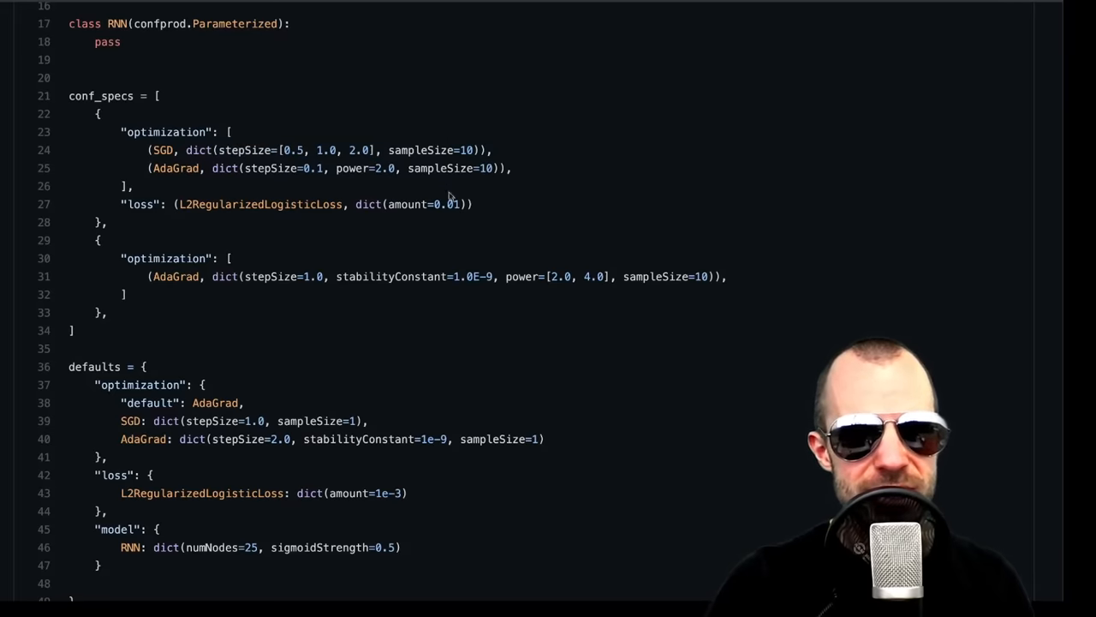
scroll("down", 3)
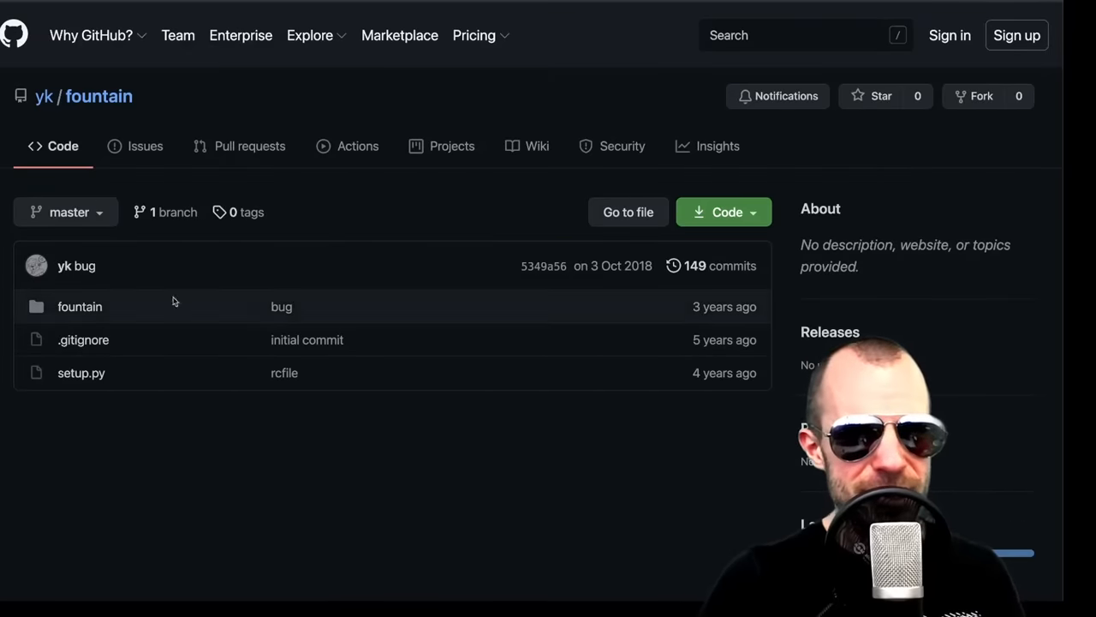
Open fountain's cifar10.py dataset code and skim it
left_click(79, 305)
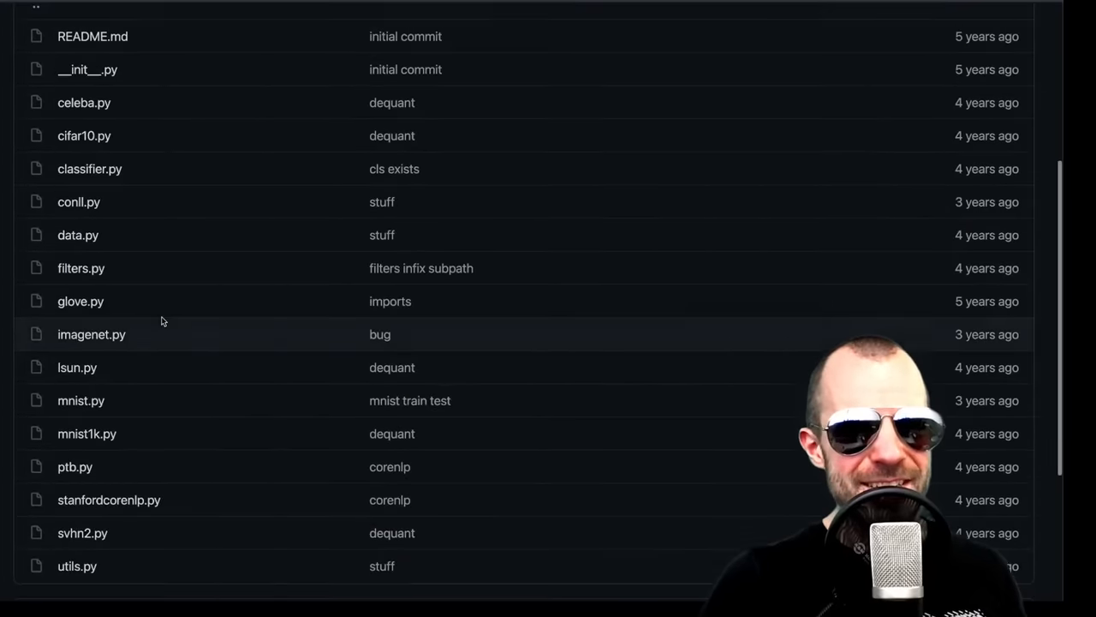
left_click(84, 135)
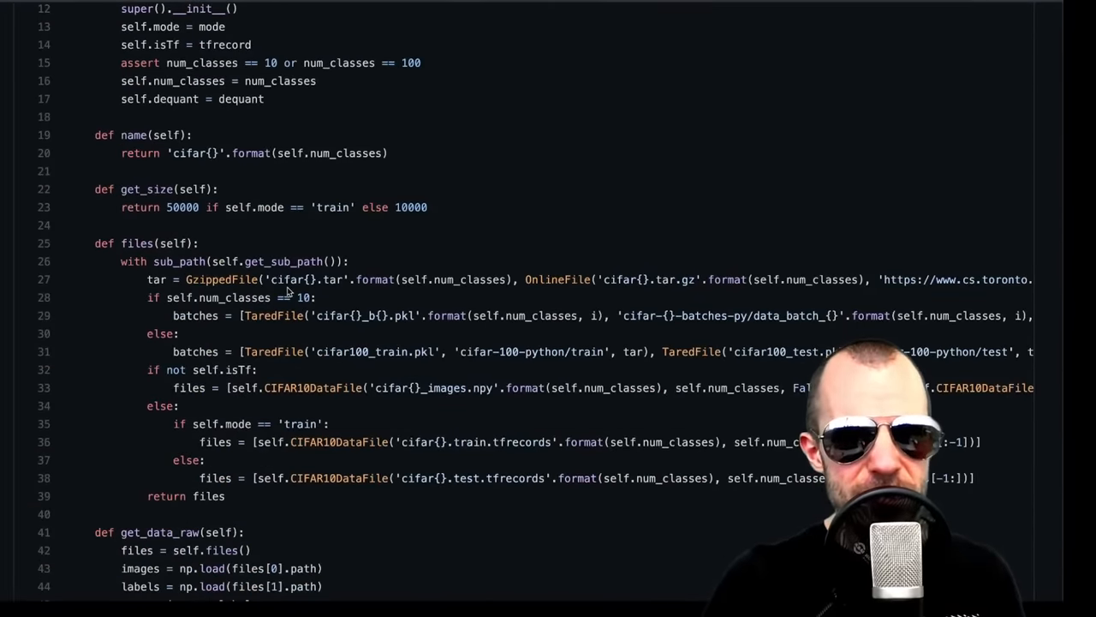
scroll("down", 3)
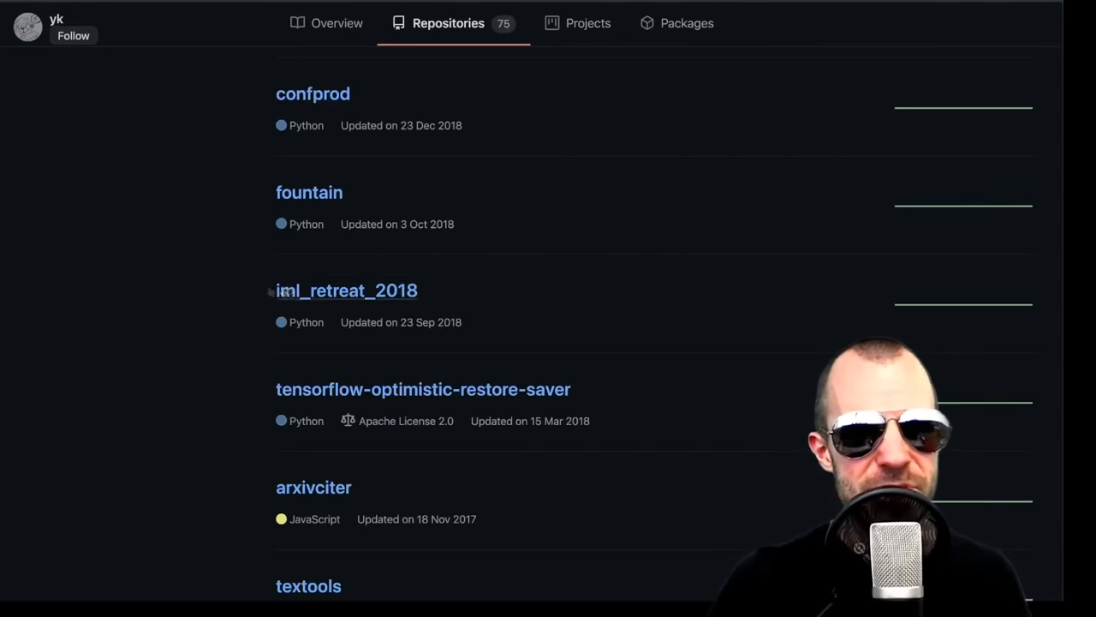
mouse_move(157, 278)
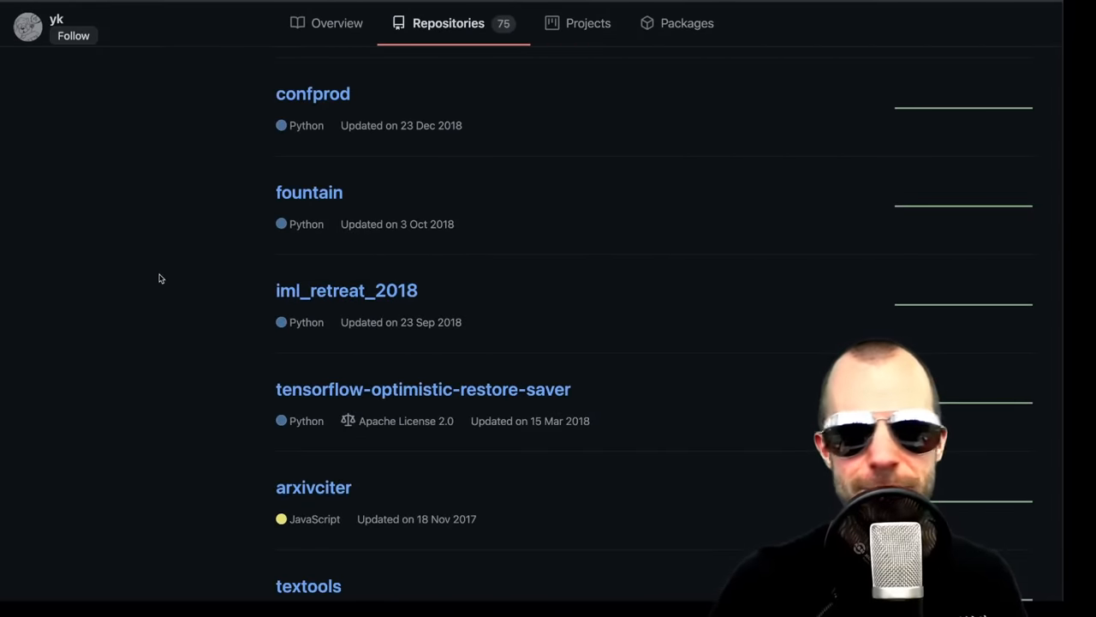
Open tensorflow-optimistic-restore-saver and its optimistic_restore_saver.py source with the Apache header
scroll("down", 3)
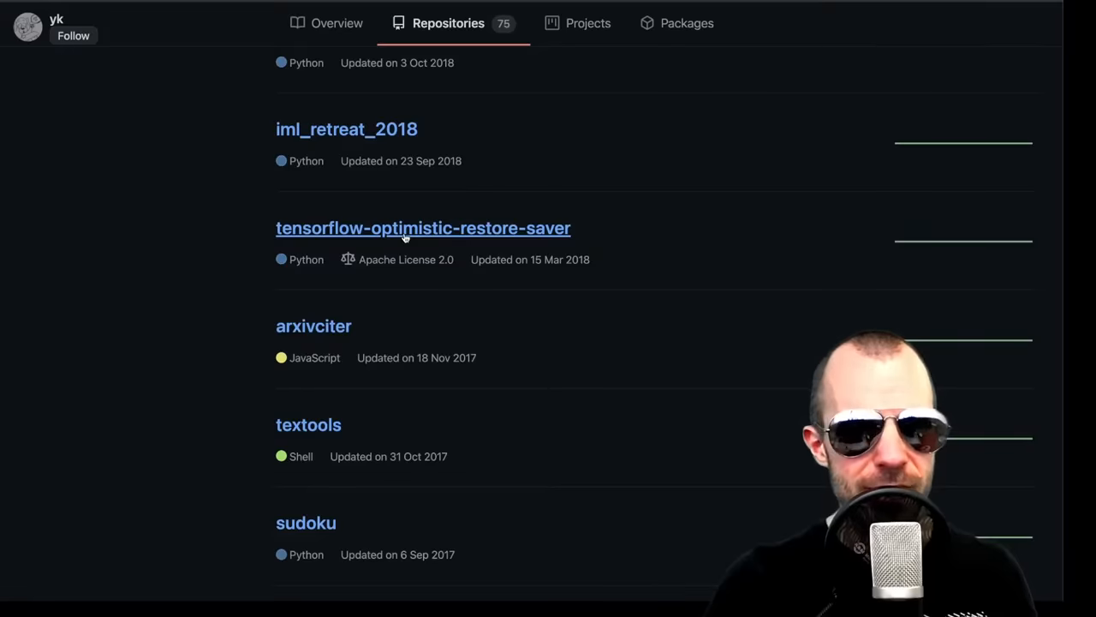
left_click(423, 228)
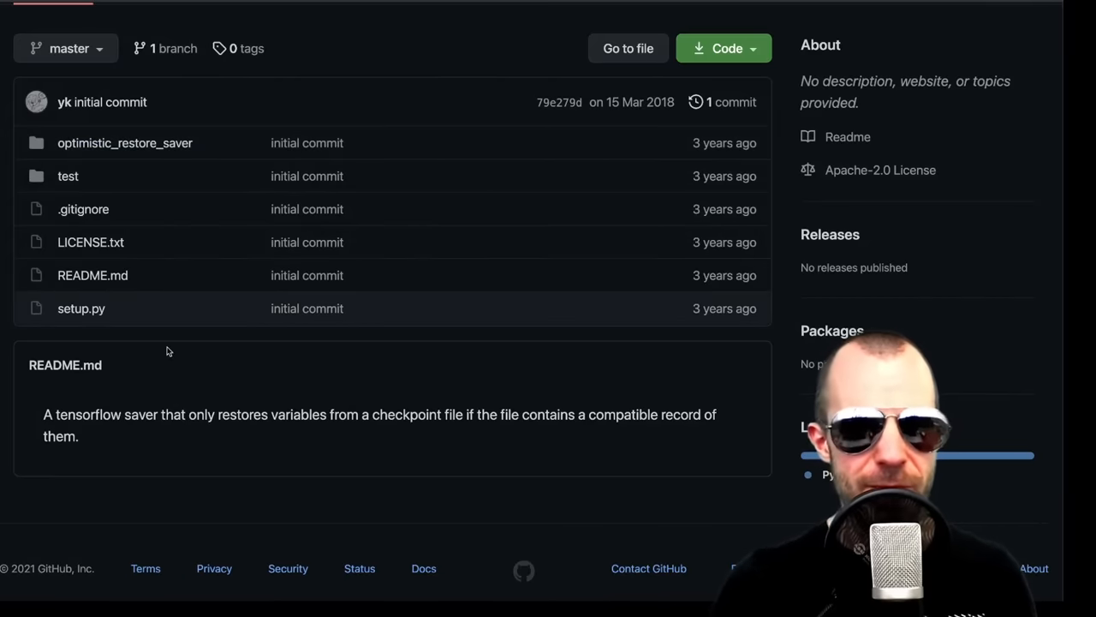
scroll("up", 3)
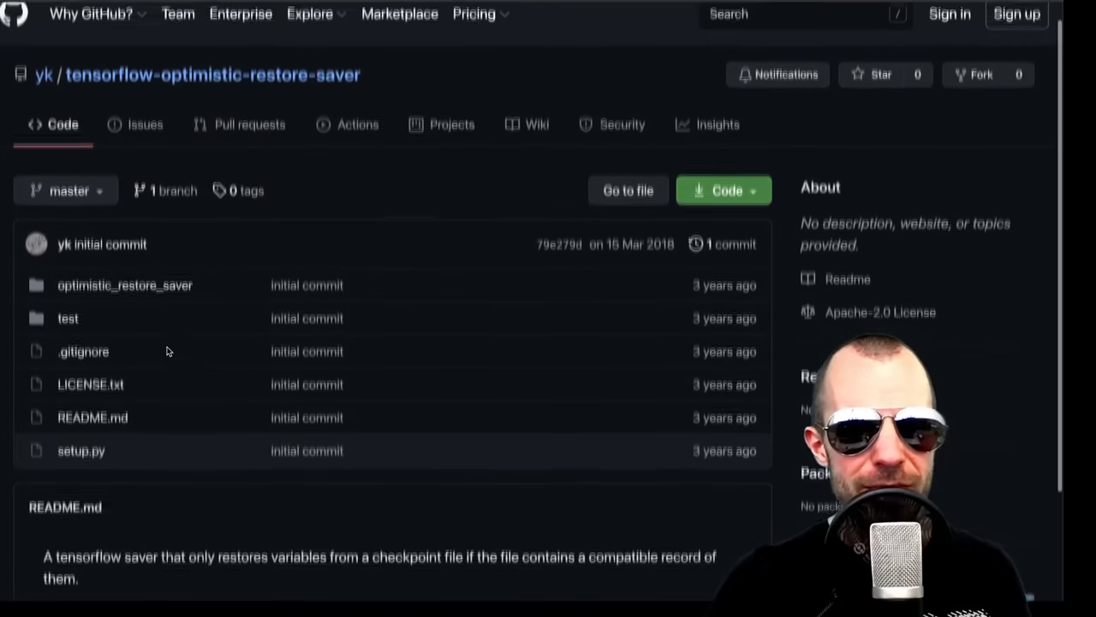
scroll("down", 3)
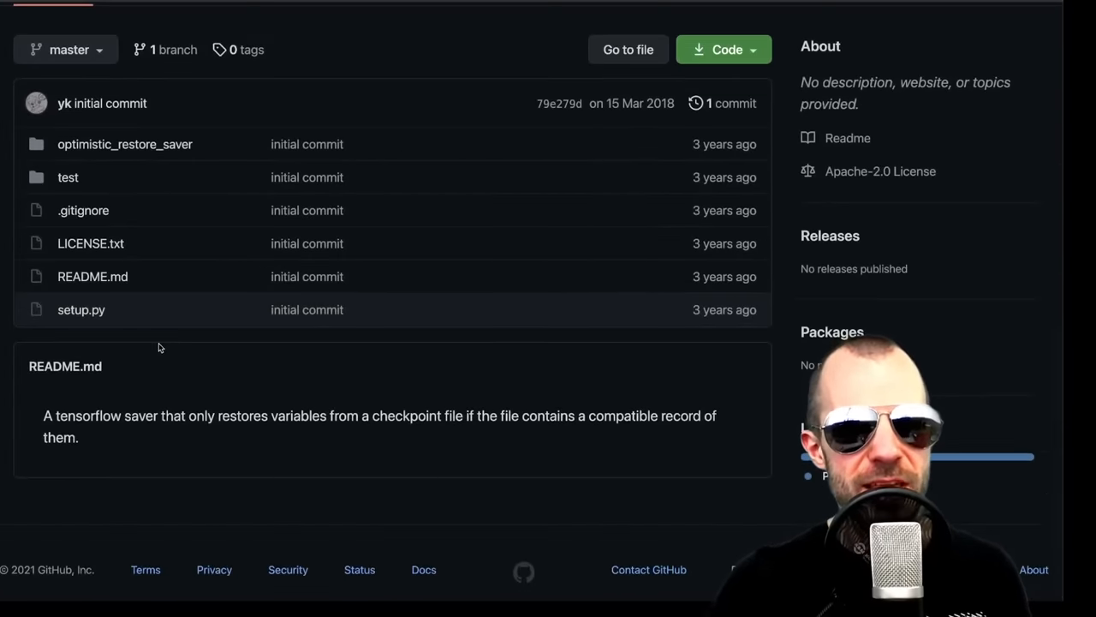
mouse_move(154, 275)
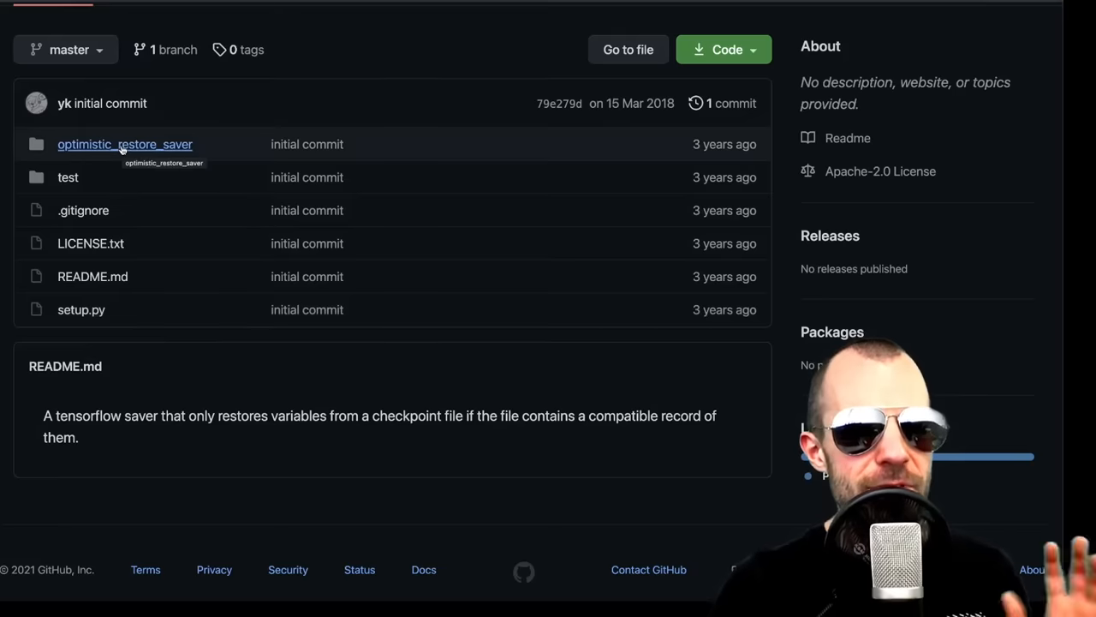
mouse_move(184, 368)
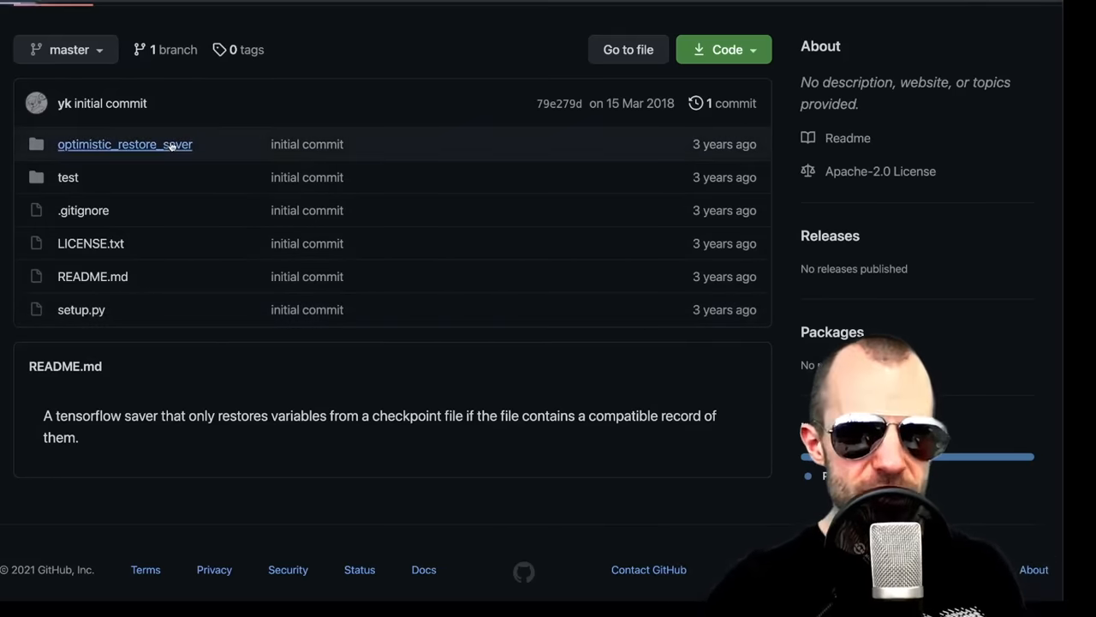
left_click(124, 144)
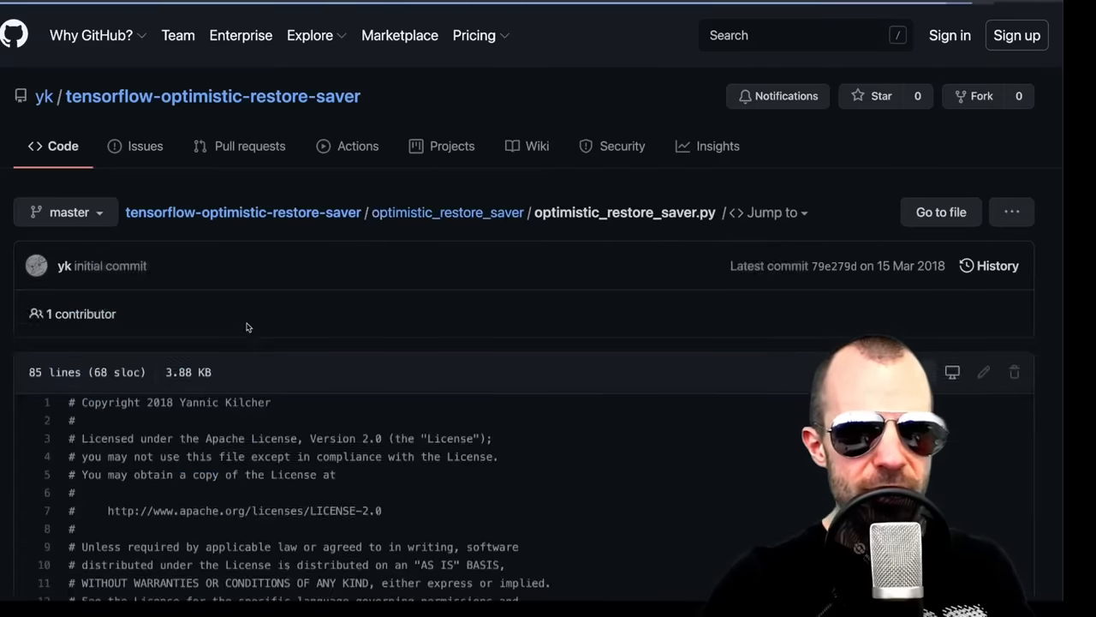
Skim optimistic_restore_saver.py's restore-filtering loop, then switch to the arxivciter repository
scroll("down", 3)
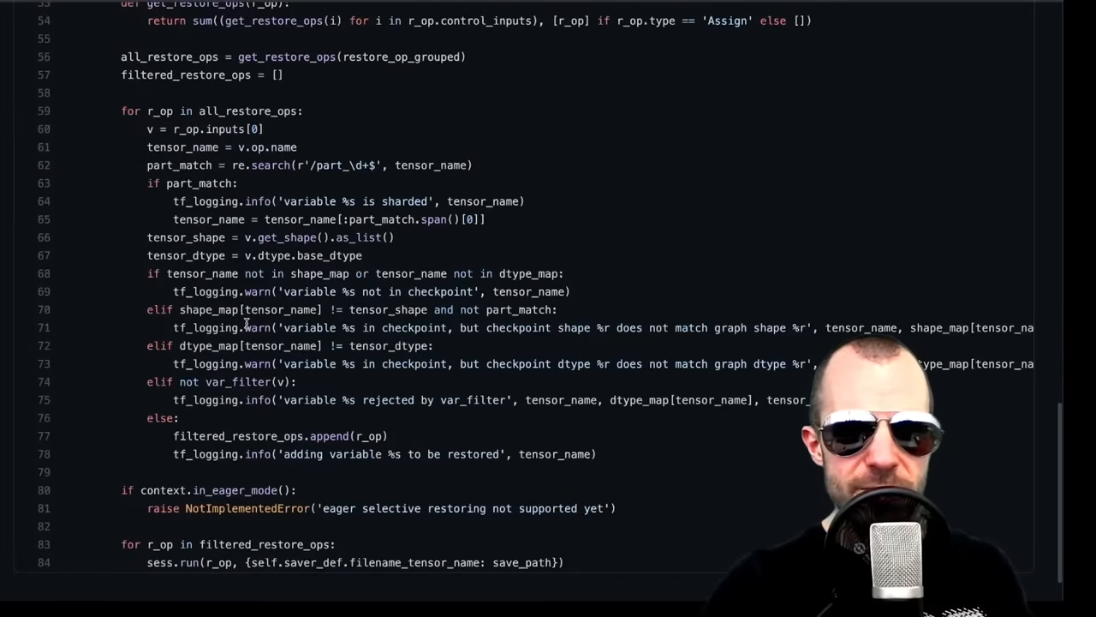
scroll("down", 3)
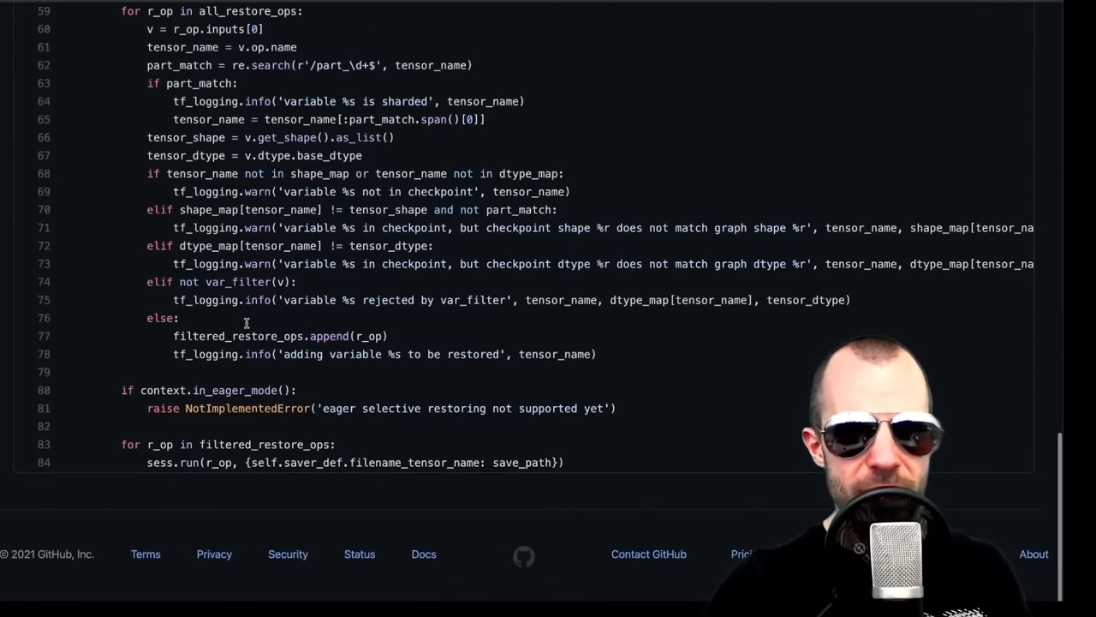
scroll("up", 3)
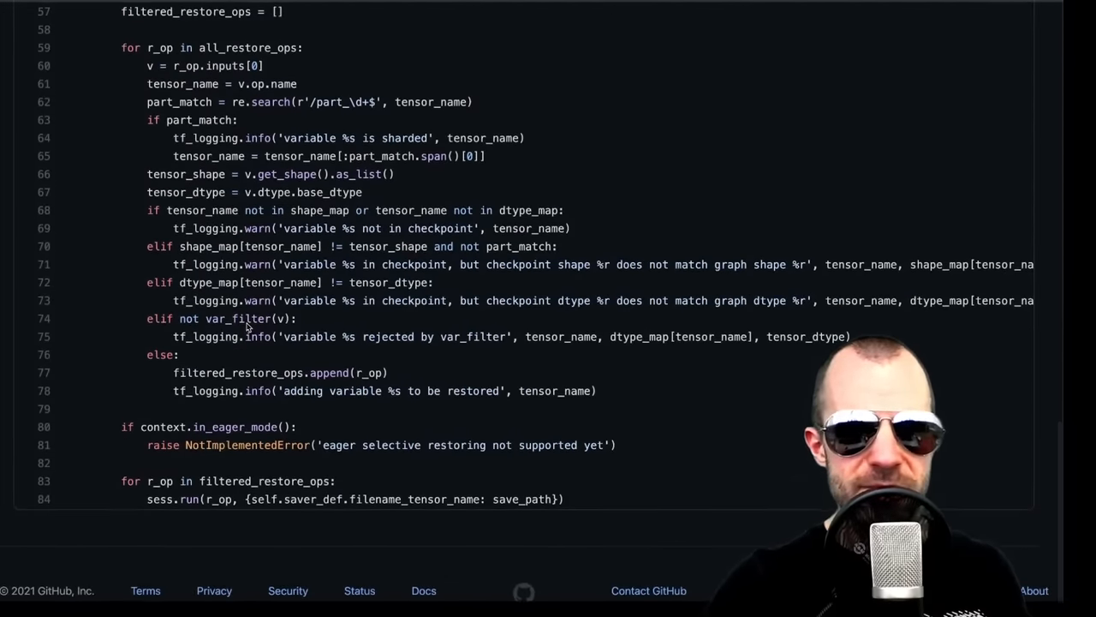
scroll("up", 3)
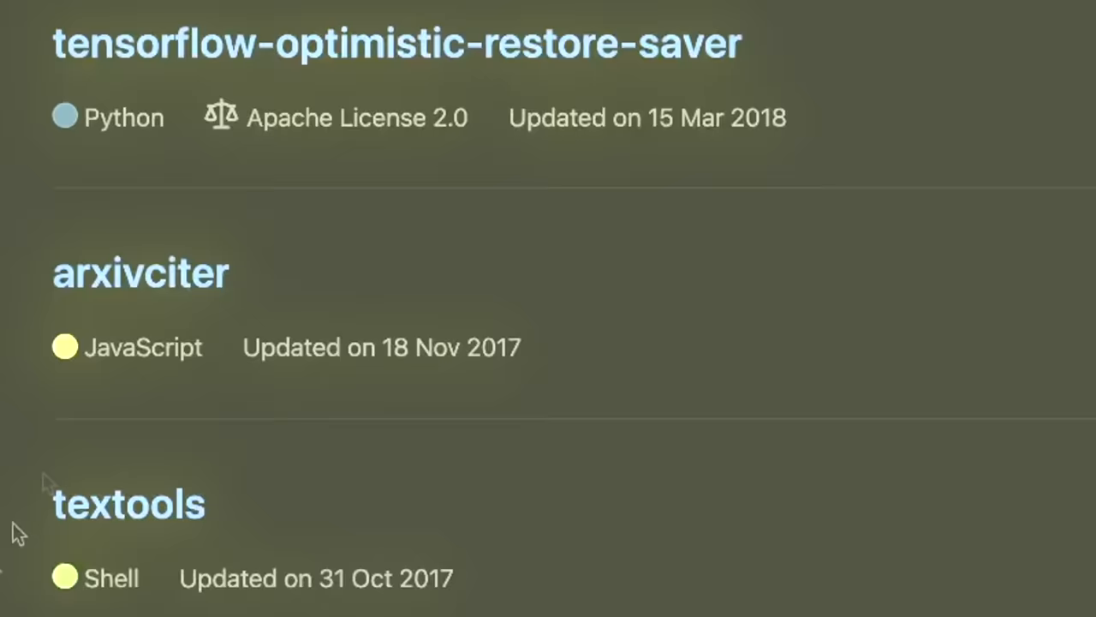
left_click(140, 273)
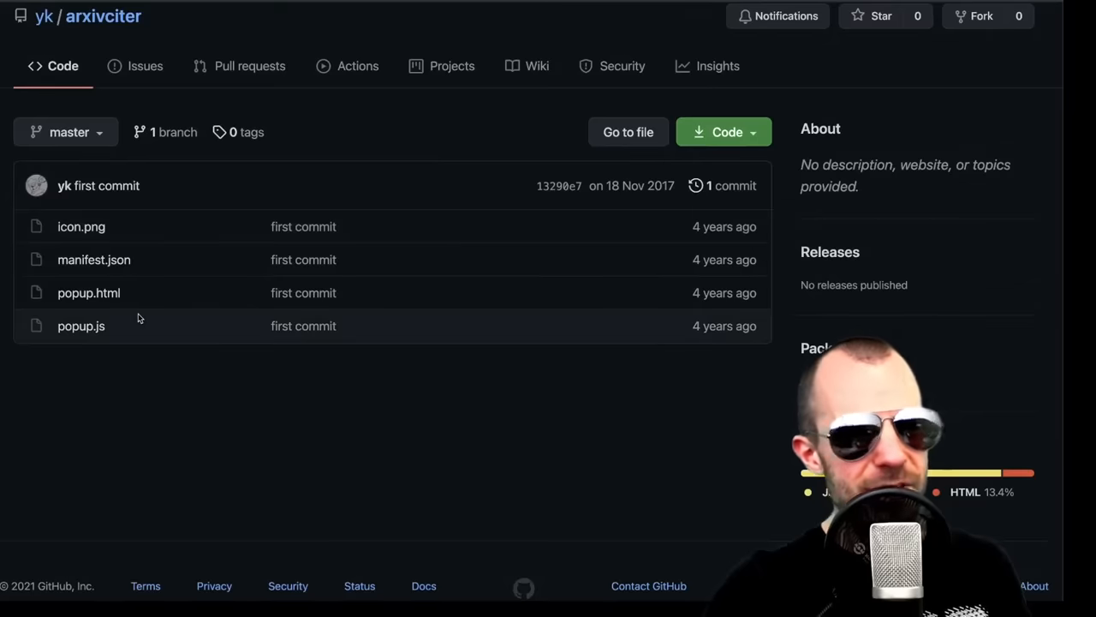